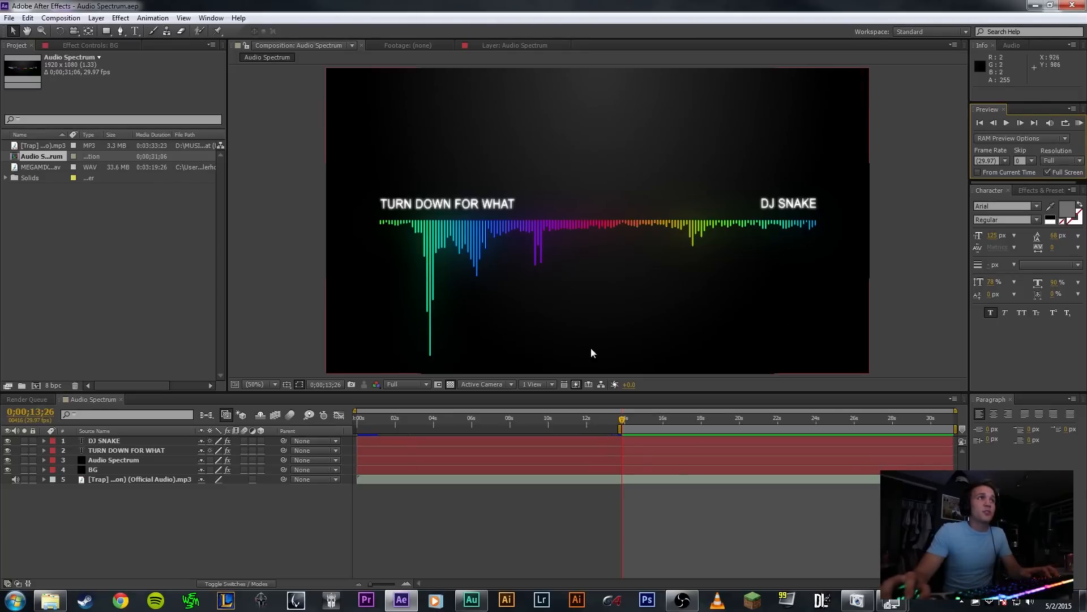
pyautogui.moveTo(829, 146)
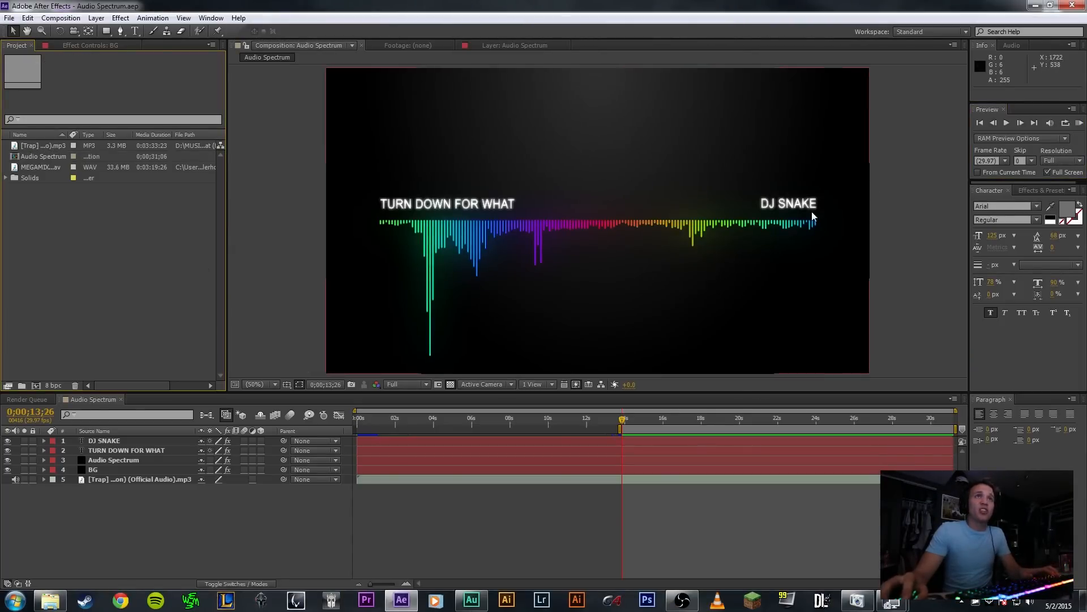
pyautogui.moveTo(859, 294)
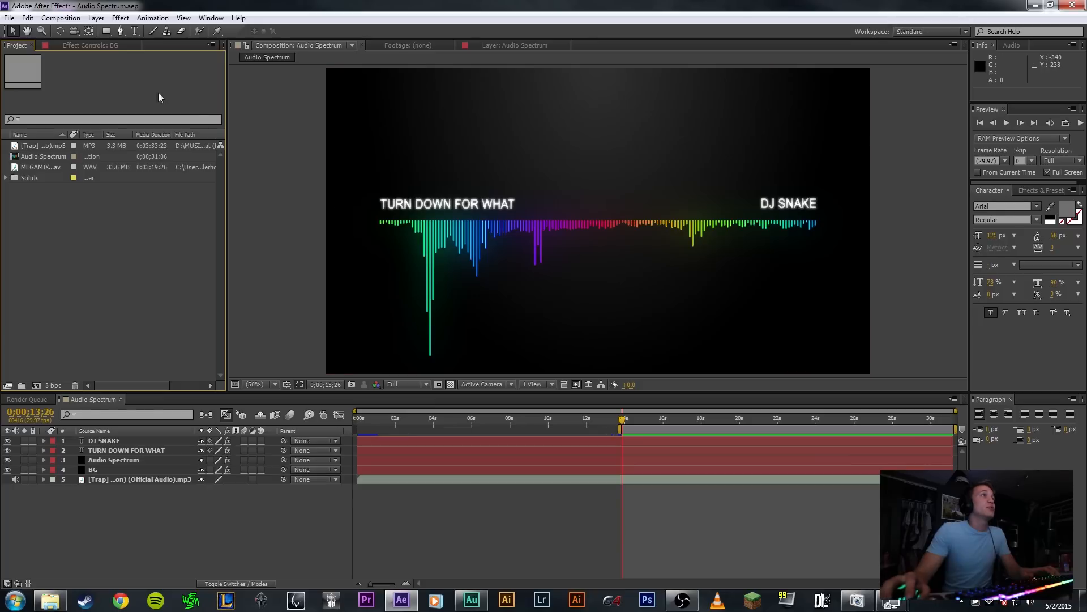
# - Start a new project with a 1920×1080, 10-second composition named 'Audio Spectrum'
pyautogui.click(9, 18)
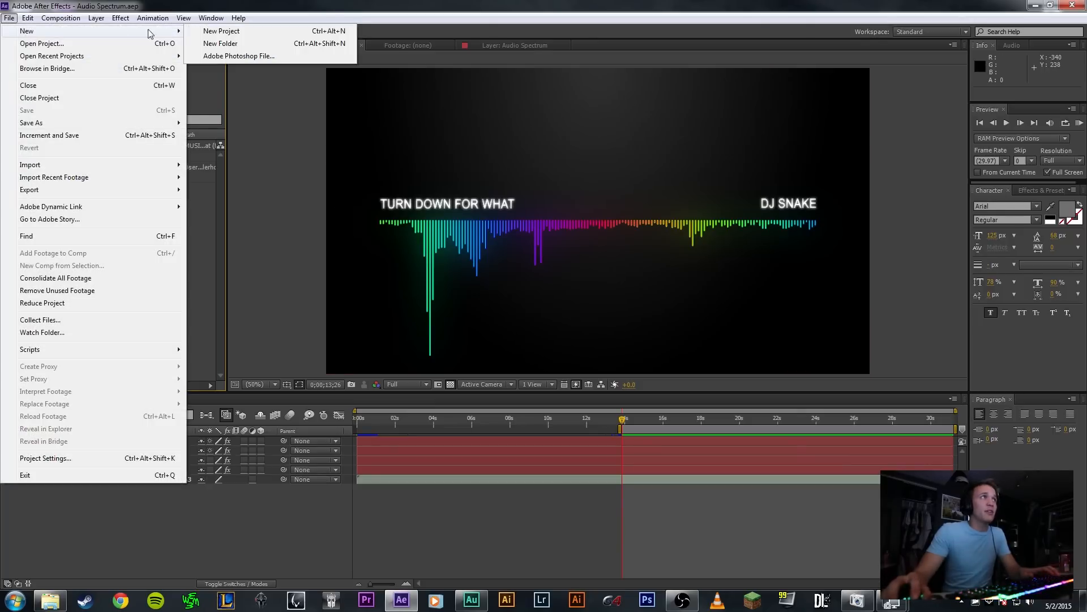
pyautogui.click(221, 30)
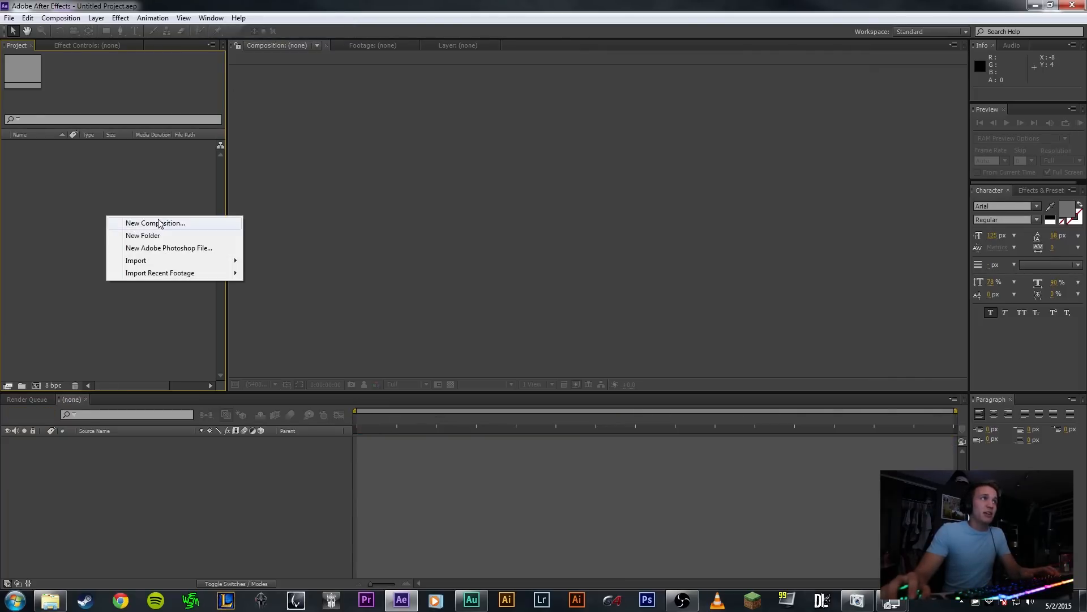
pyautogui.click(155, 223)
pyautogui.write('Audio Spect')
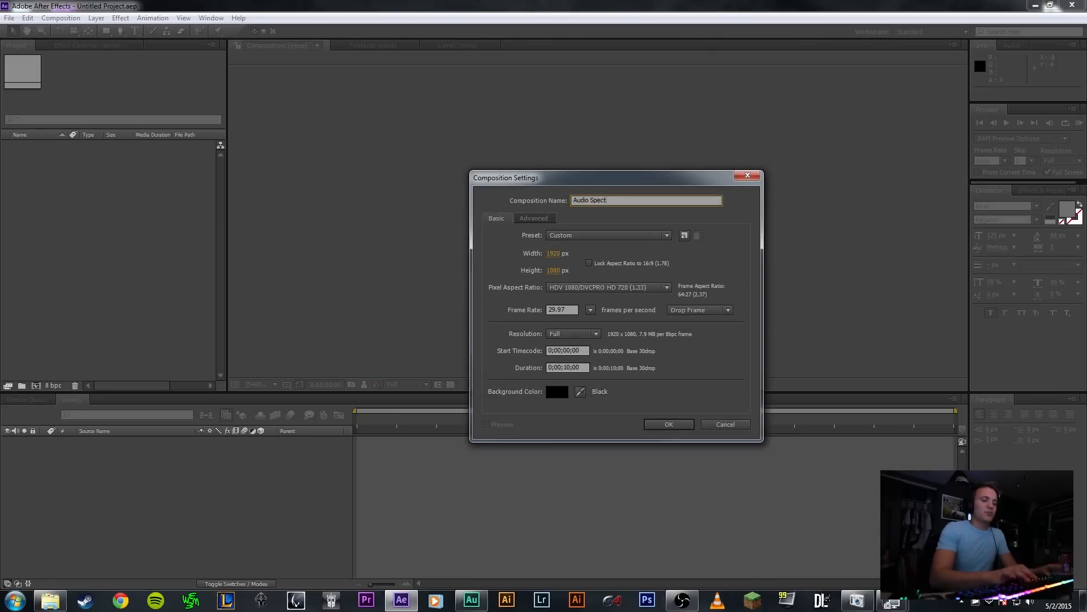
pyautogui.write('rum')
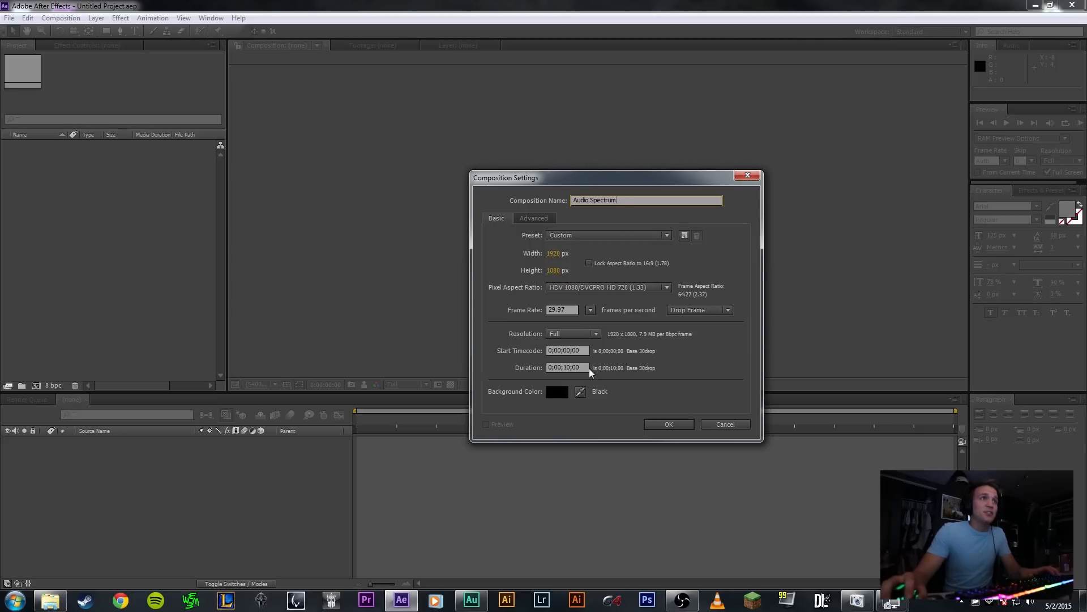
pyautogui.moveTo(540, 353)
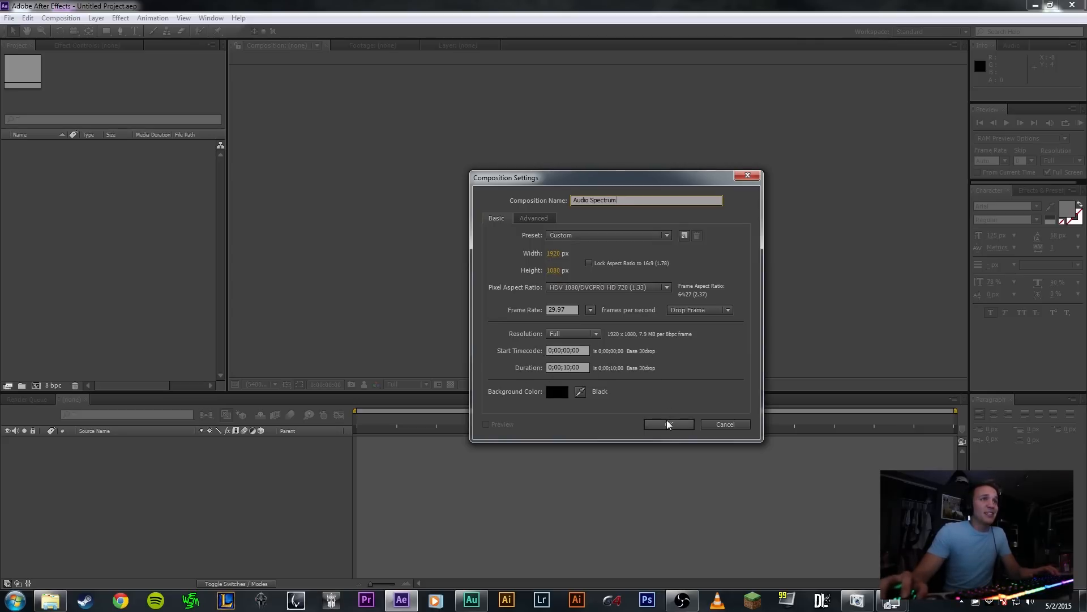
pyautogui.click(667, 424)
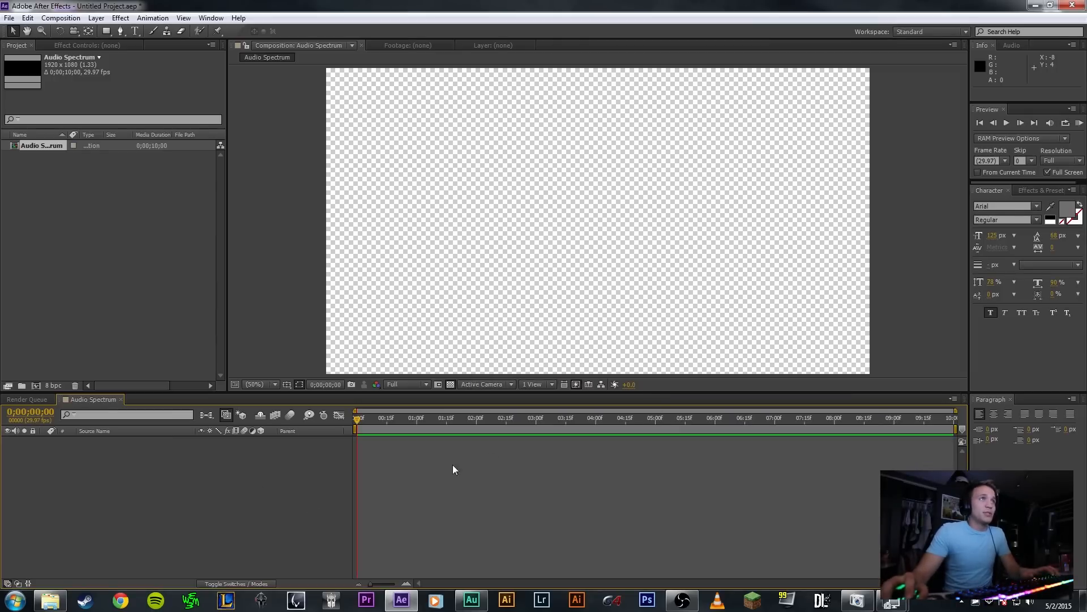
pyautogui.moveTo(277, 493)
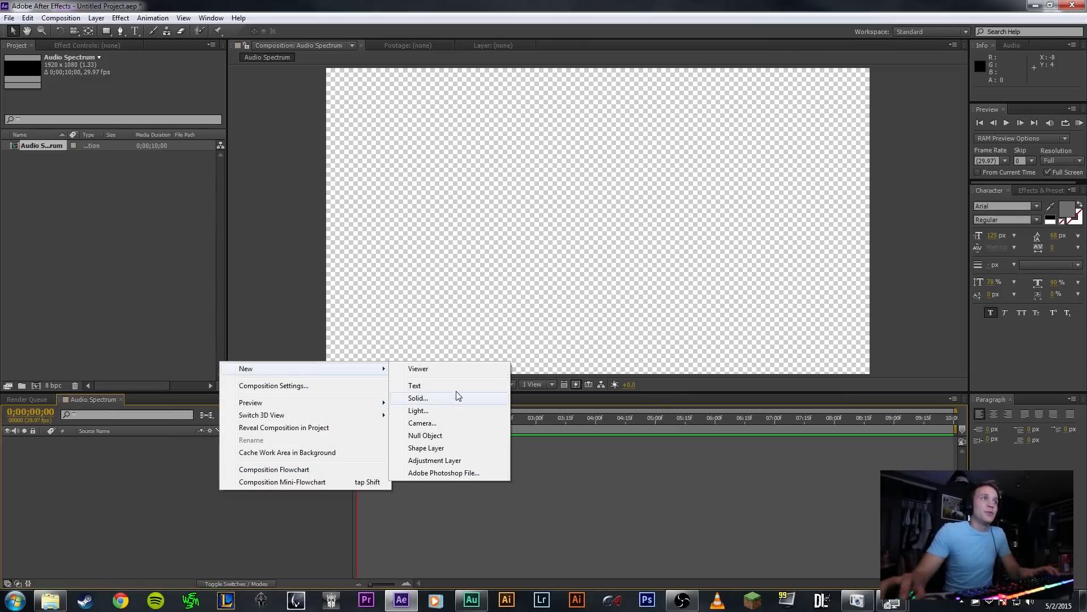
# - Add a black, comp-size solid layer named 'BG'
pyautogui.click(417, 398)
pyautogui.write('BG')
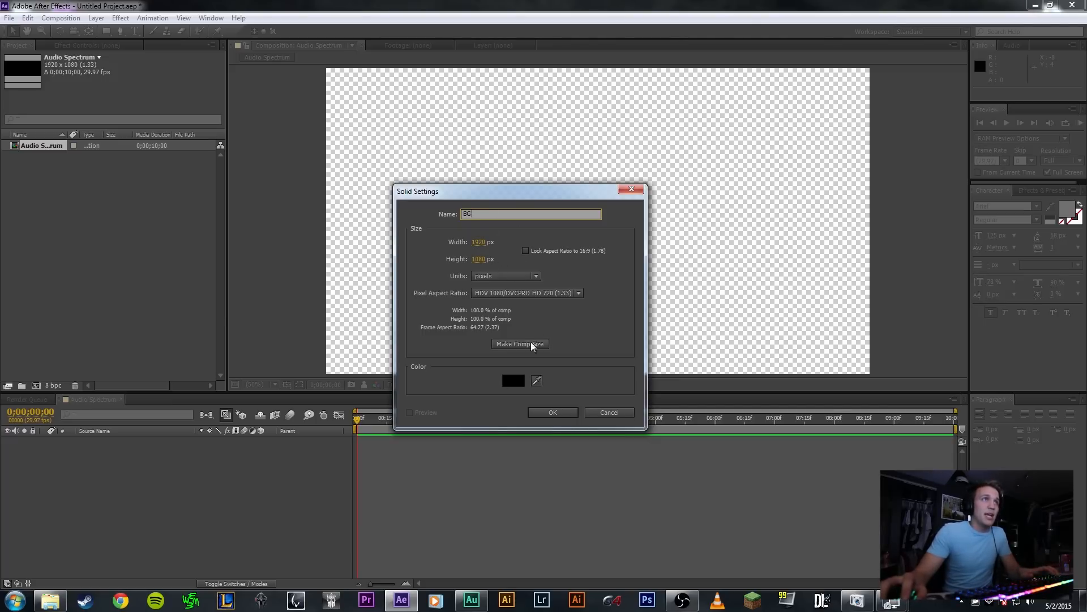
pyautogui.moveTo(553, 412)
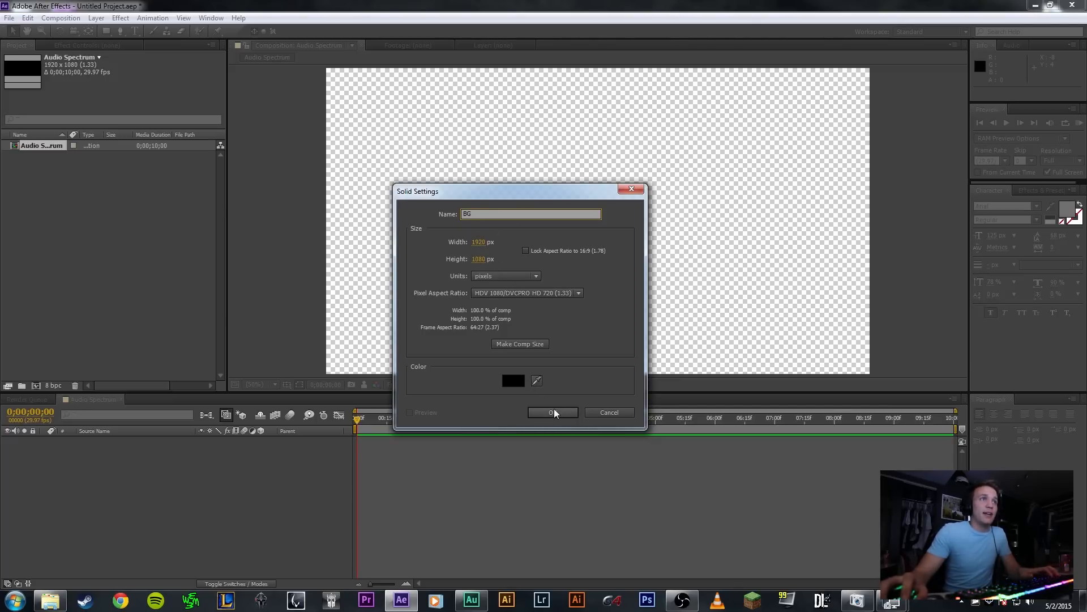
pyautogui.click(553, 412)
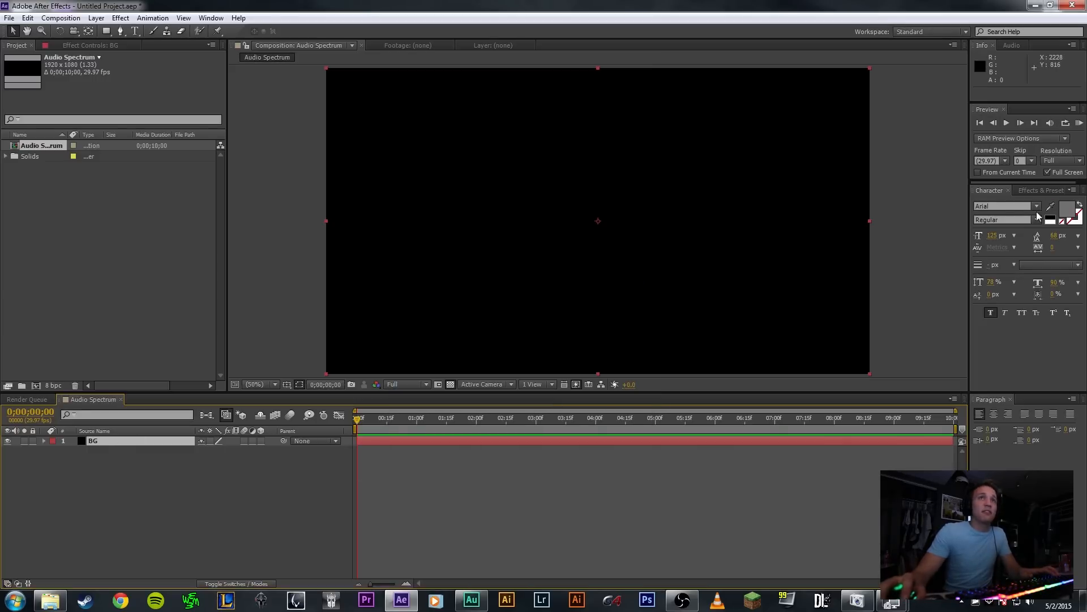
# - Find the Ramp effect in Effects & Presets and apply it to BG
pyautogui.click(1040, 190)
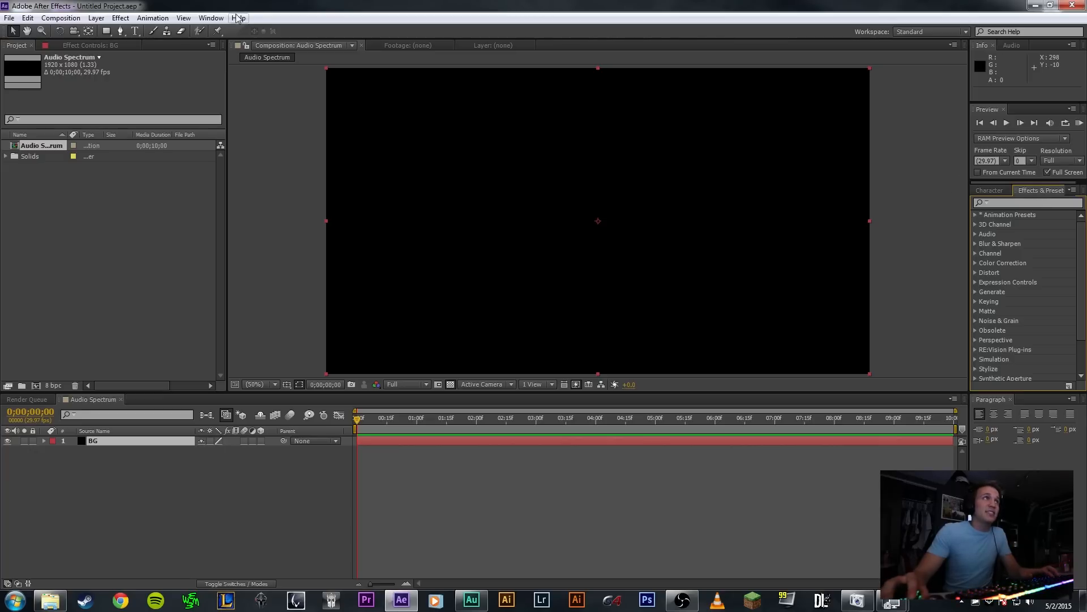
pyautogui.click(211, 18)
pyautogui.write('ramp')
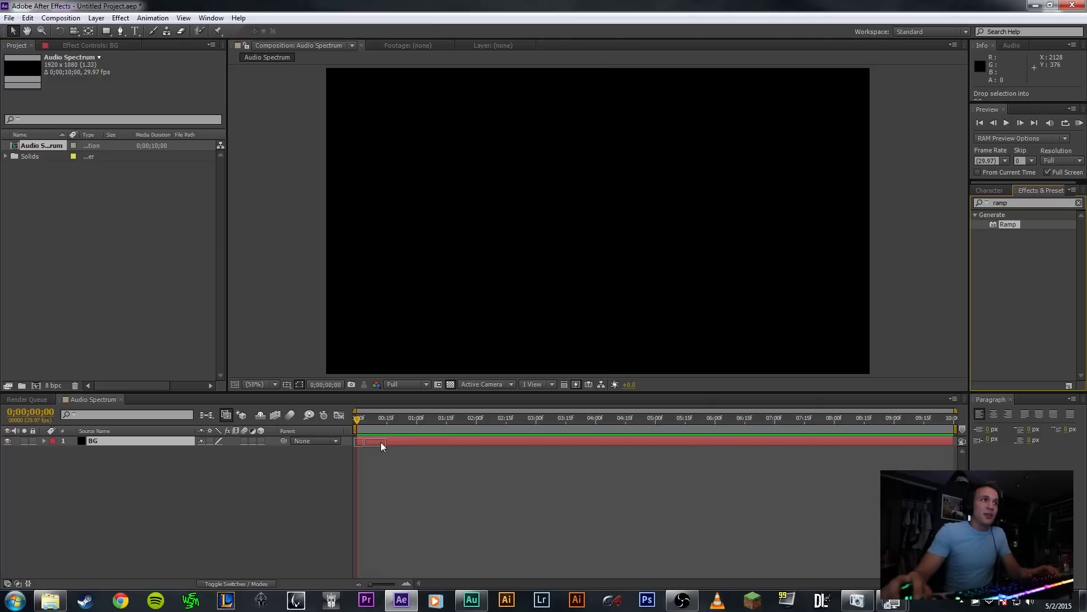
pyautogui.doubleClick(1008, 224)
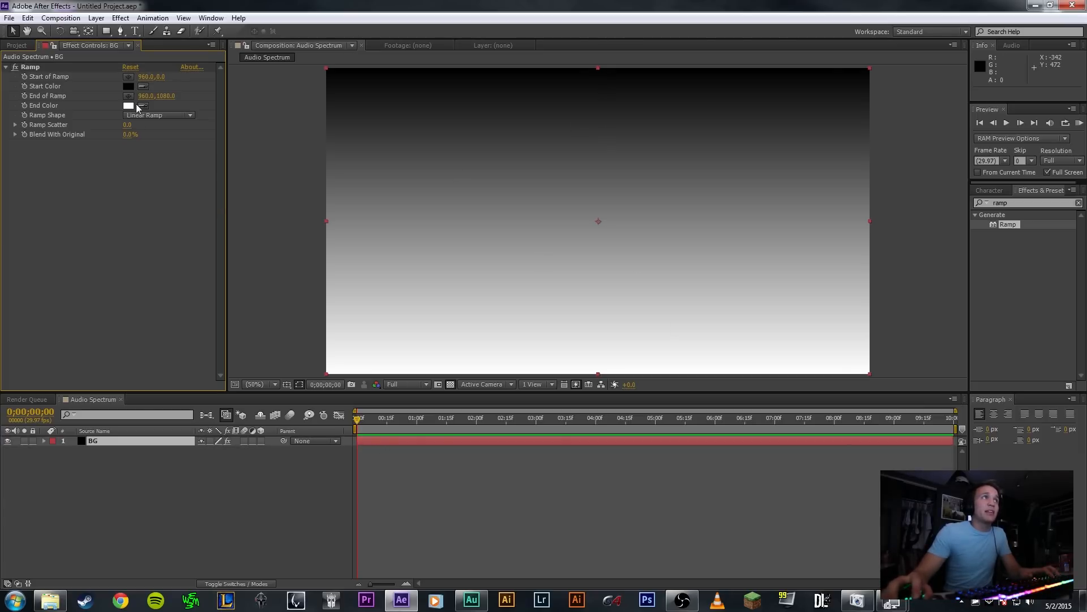
# - Set the Ramp's end colour and make it a radial ramp for a dark vignette
pyautogui.click(128, 86)
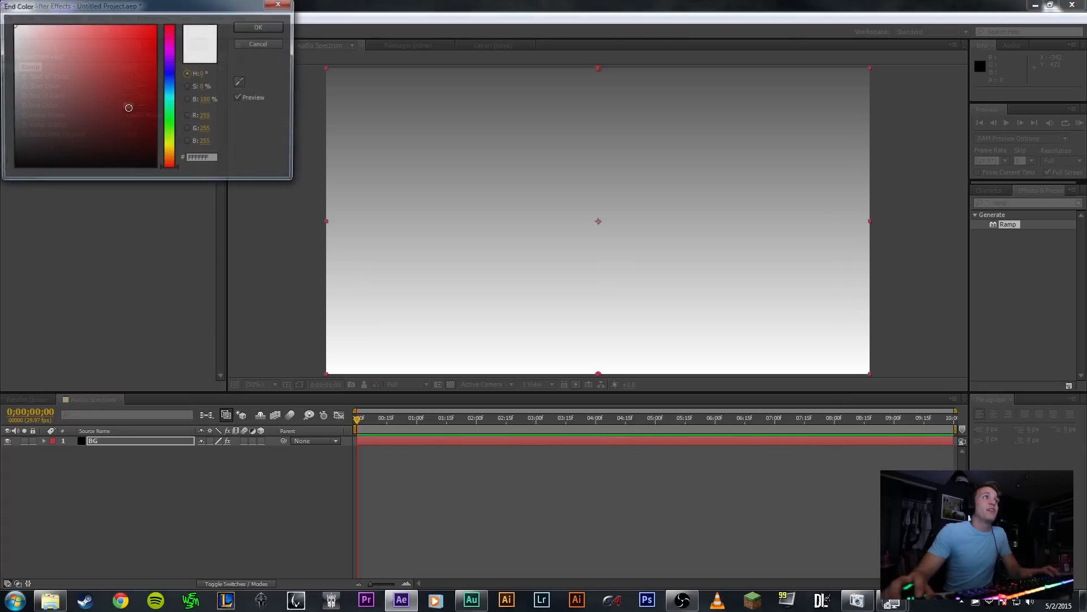
pyautogui.click(258, 28)
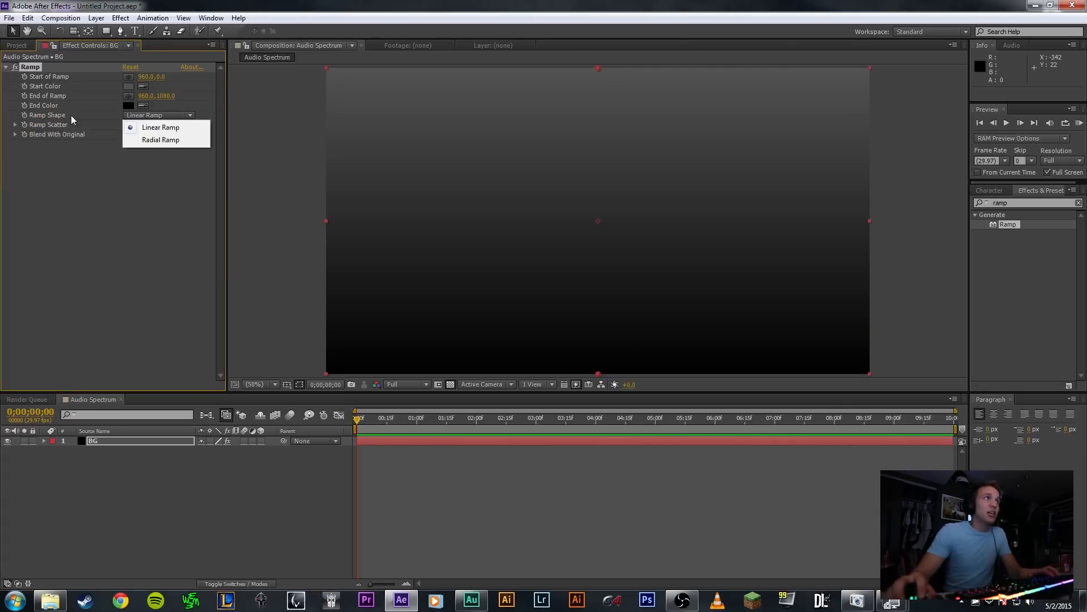
pyautogui.click(160, 139)
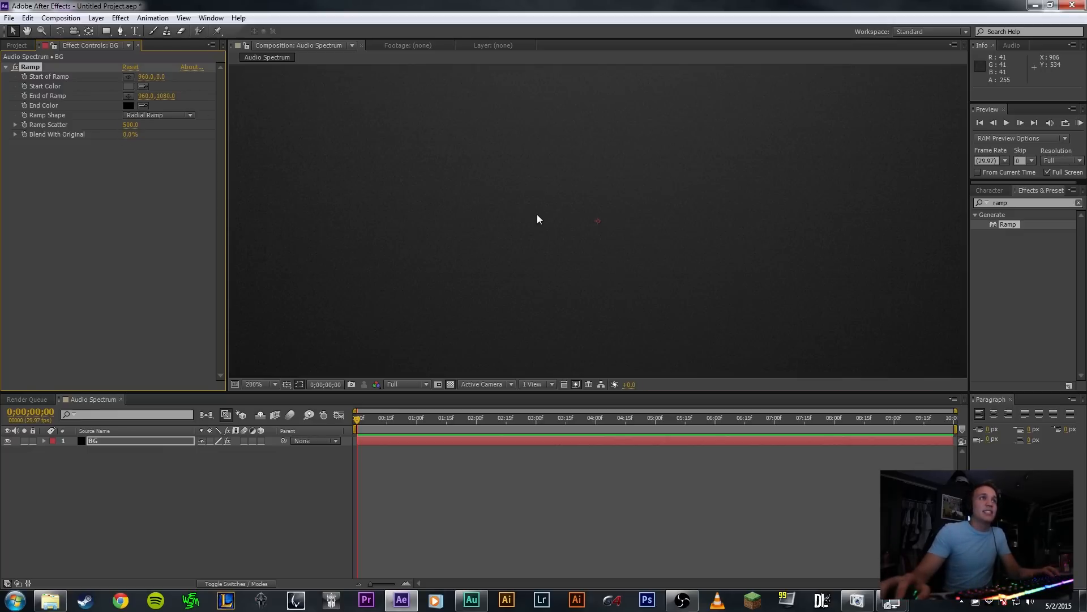
pyautogui.click(253, 385)
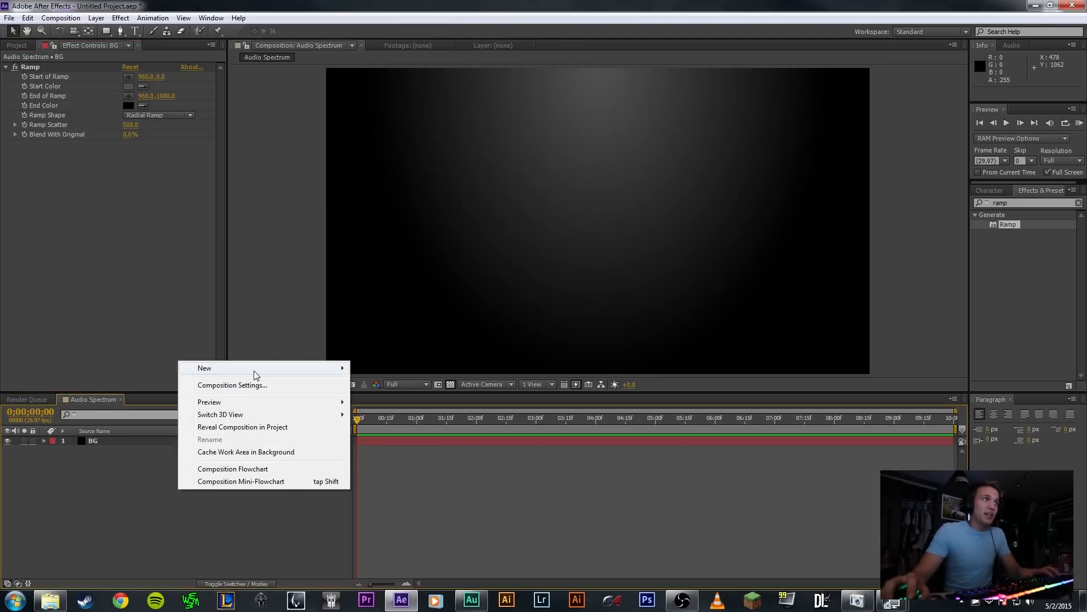
# - Add a black full-size solid named 'Spectrum' above the BG layer
pyautogui.click(204, 368)
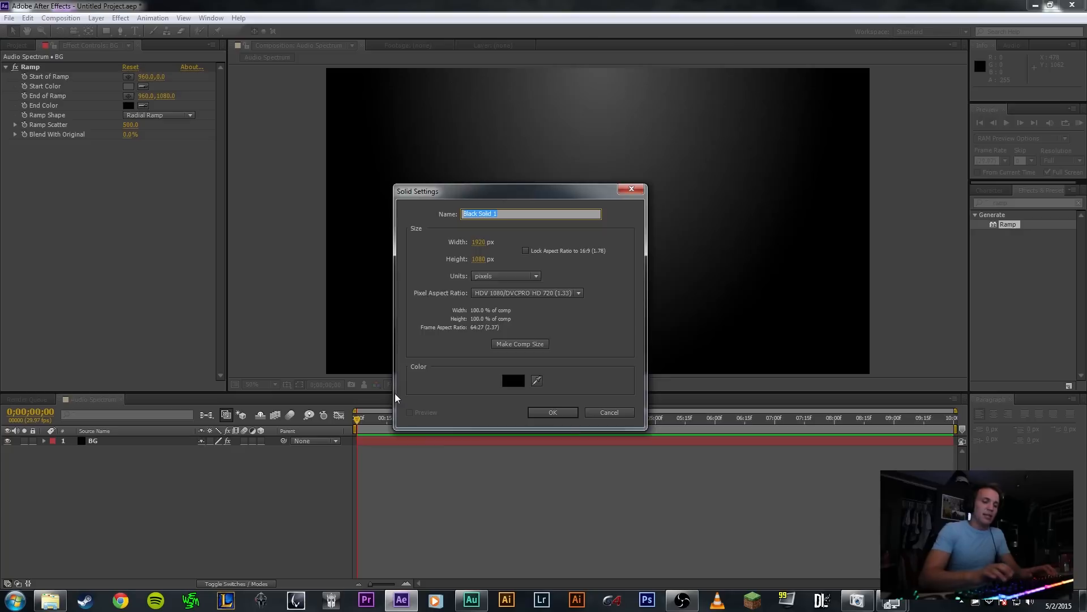
pyautogui.write('Spectrum')
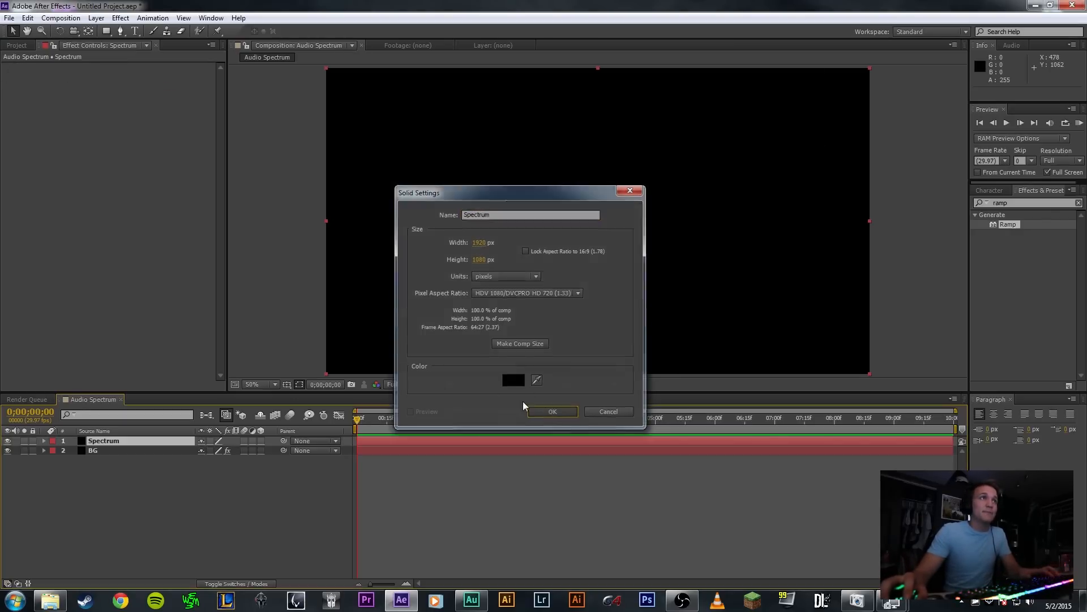
pyautogui.click(552, 410)
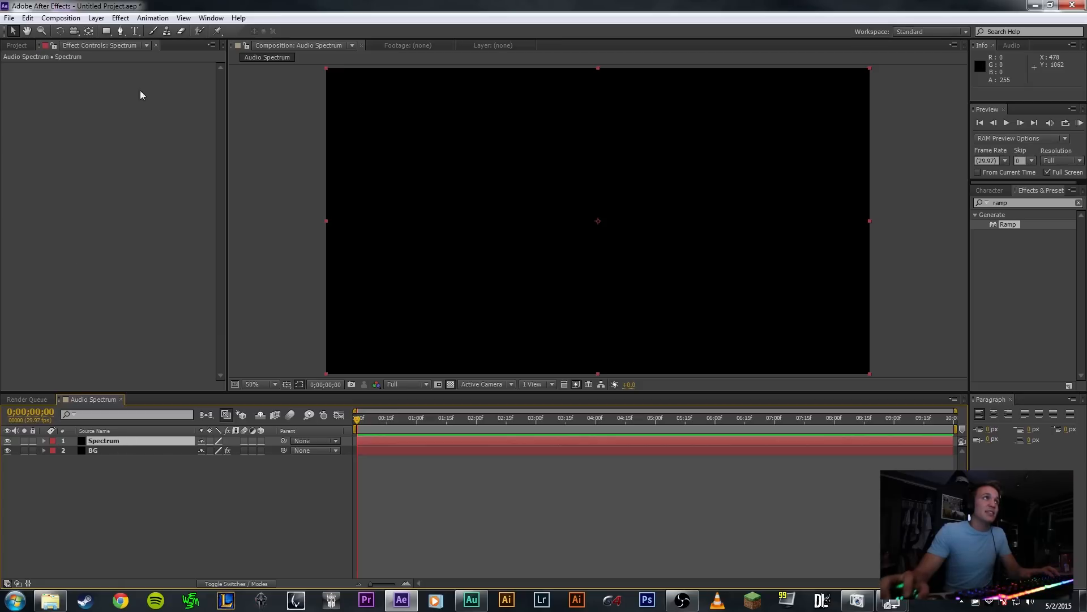
# - Apply Generate > Audio Spectrum to the Spectrum layer and check its Audio Layer options
pyautogui.click(119, 18)
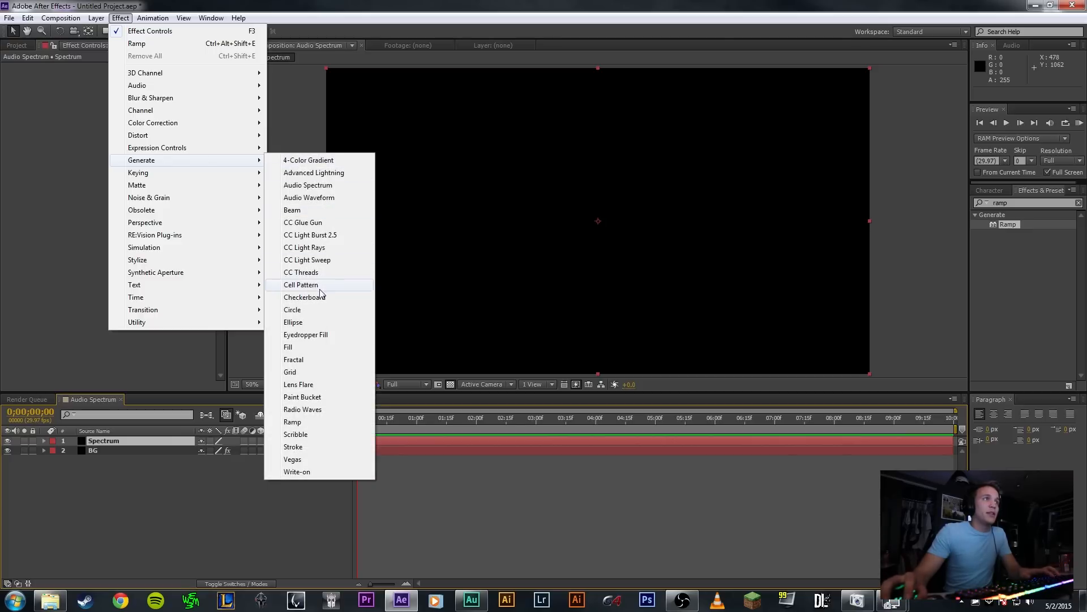
pyautogui.moveTo(308, 185)
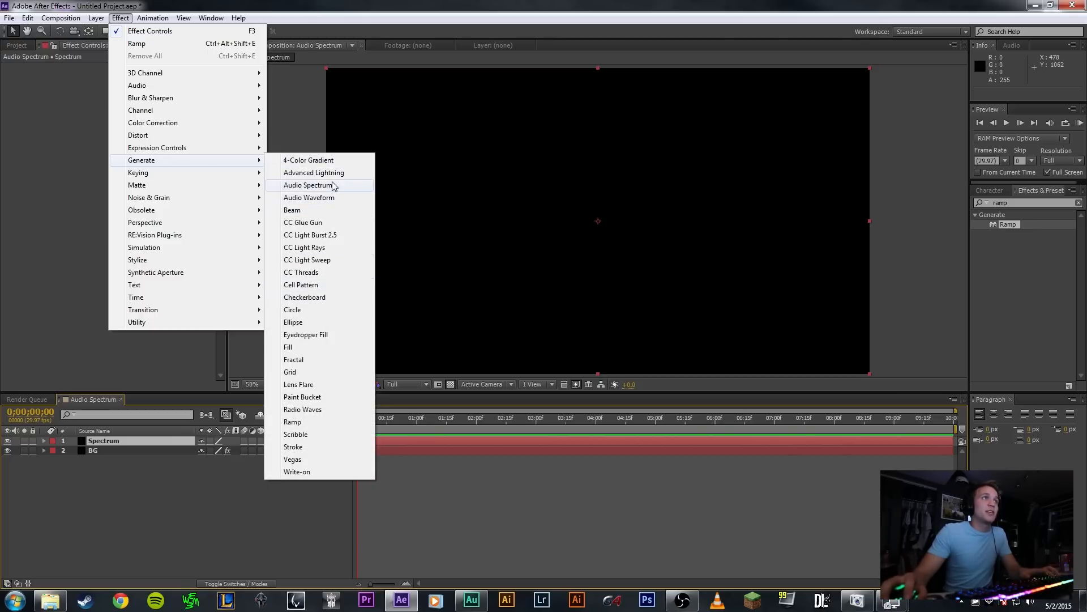
pyautogui.click(308, 184)
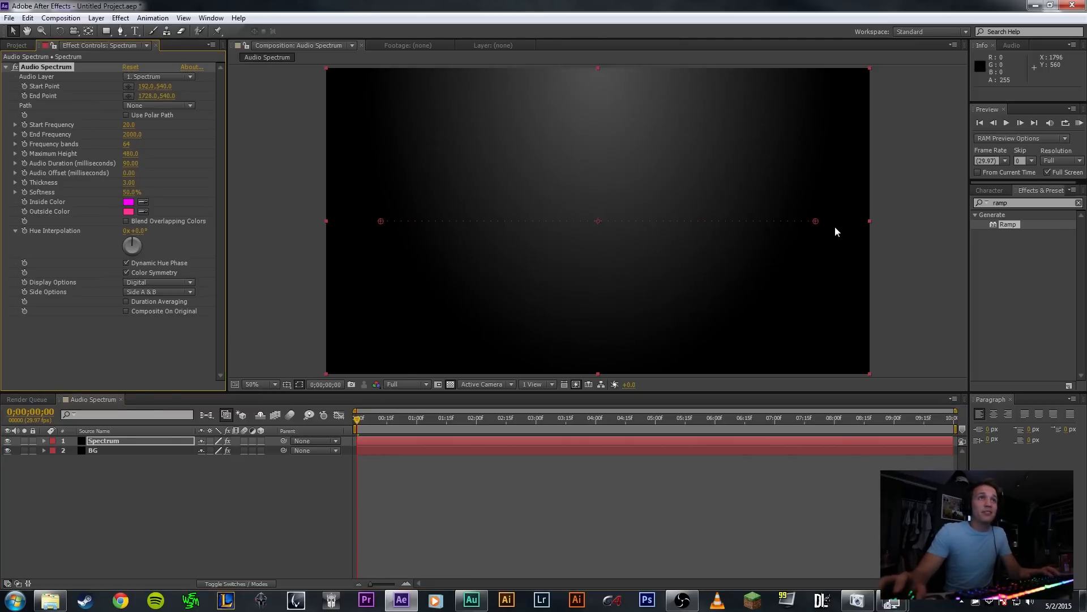
pyautogui.moveTo(162, 105)
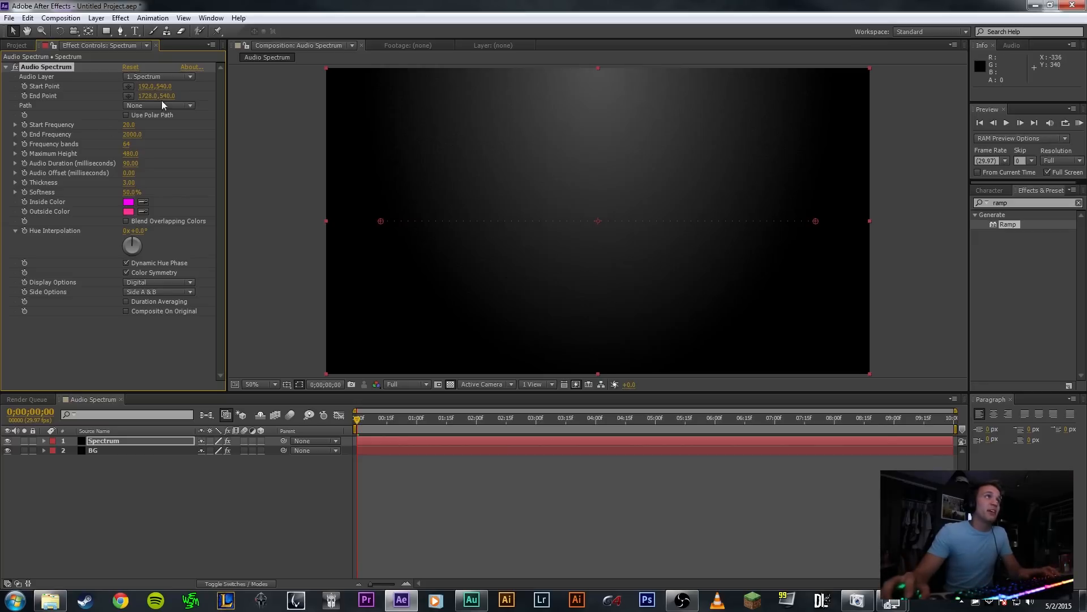
pyautogui.click(158, 77)
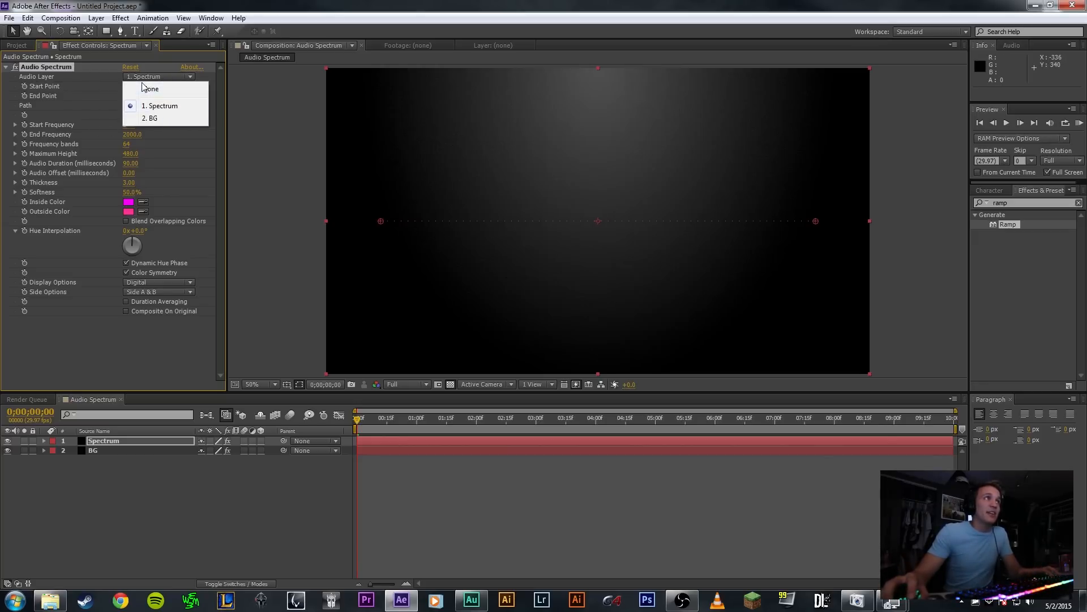
pyautogui.click(16, 45)
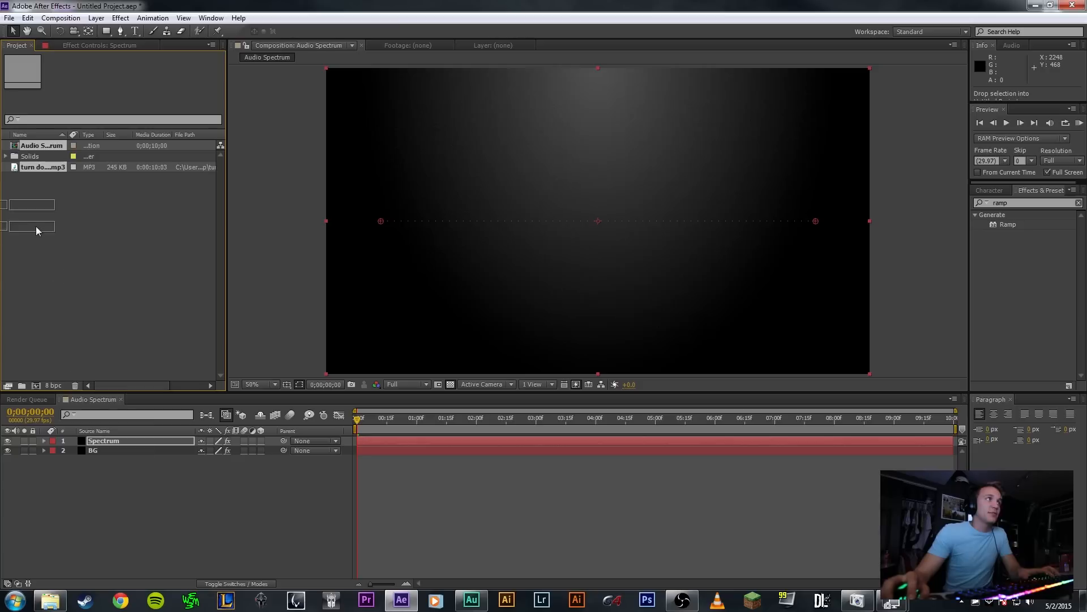
# - Set the Audio Spectrum's Audio Layer to 'turn down for what - dj snake.mp3'
pyautogui.click(43, 166)
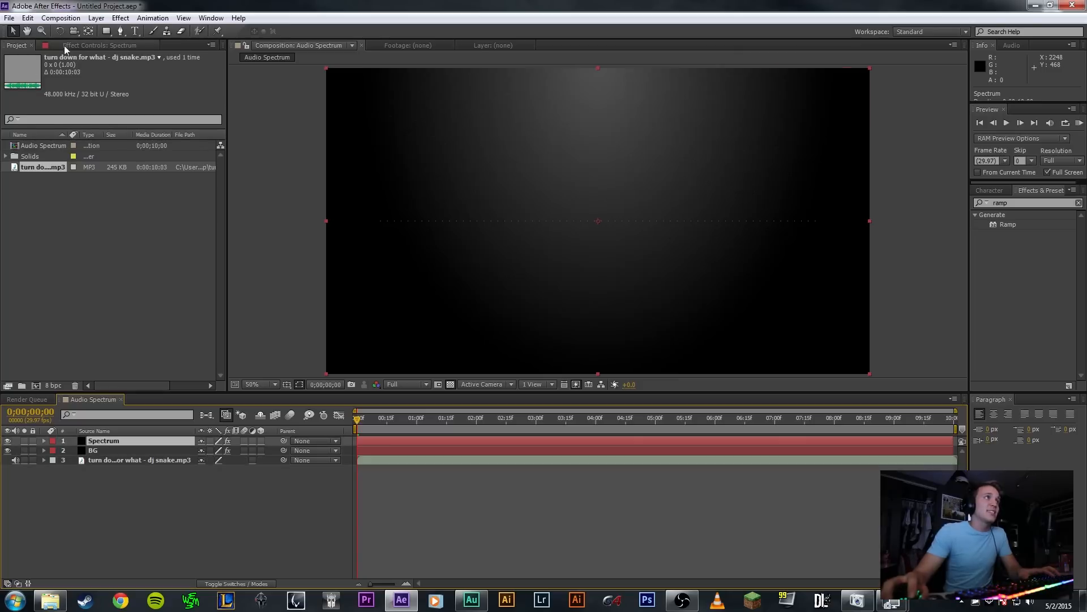
pyautogui.click(104, 46)
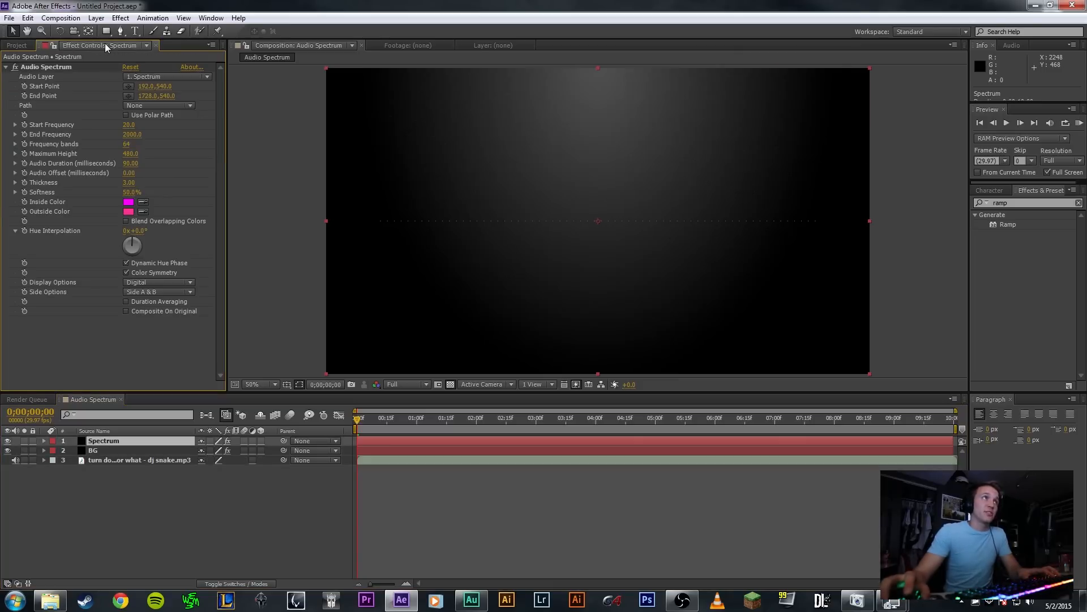
pyautogui.click(167, 76)
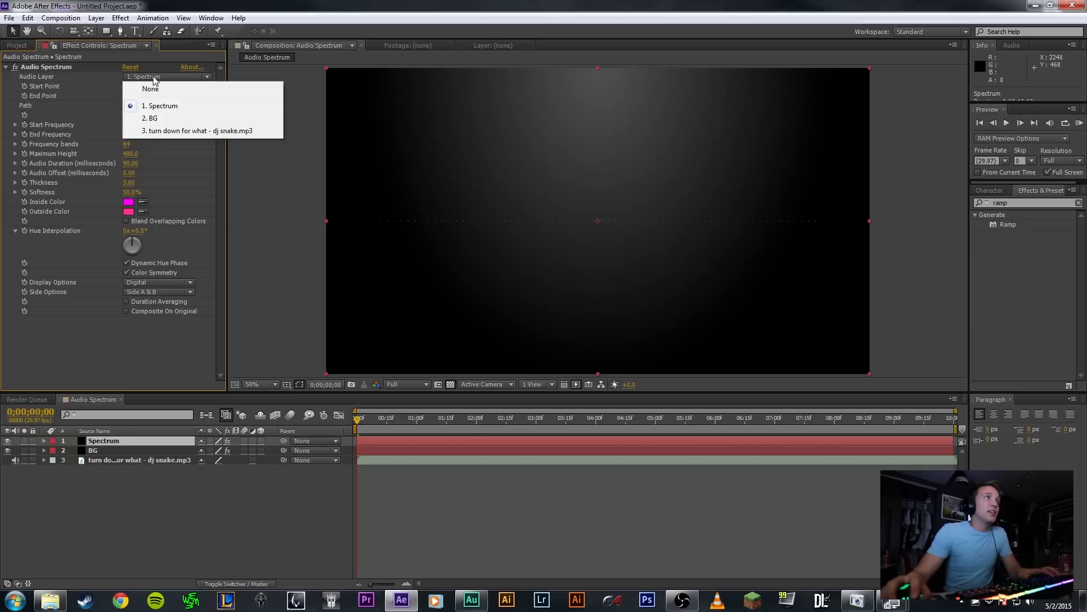
pyautogui.click(199, 131)
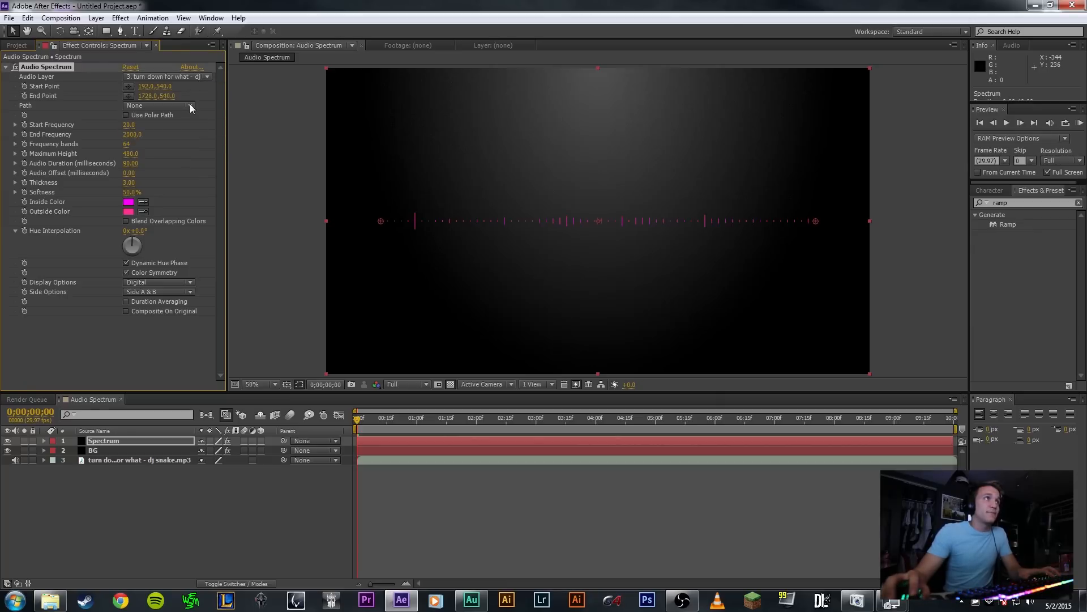
# - Set frequencies 1–1500 Hz, 150 bands, max height 5000, duration 125, thickness 5, softness 100%
pyautogui.doubleClick(146, 86)
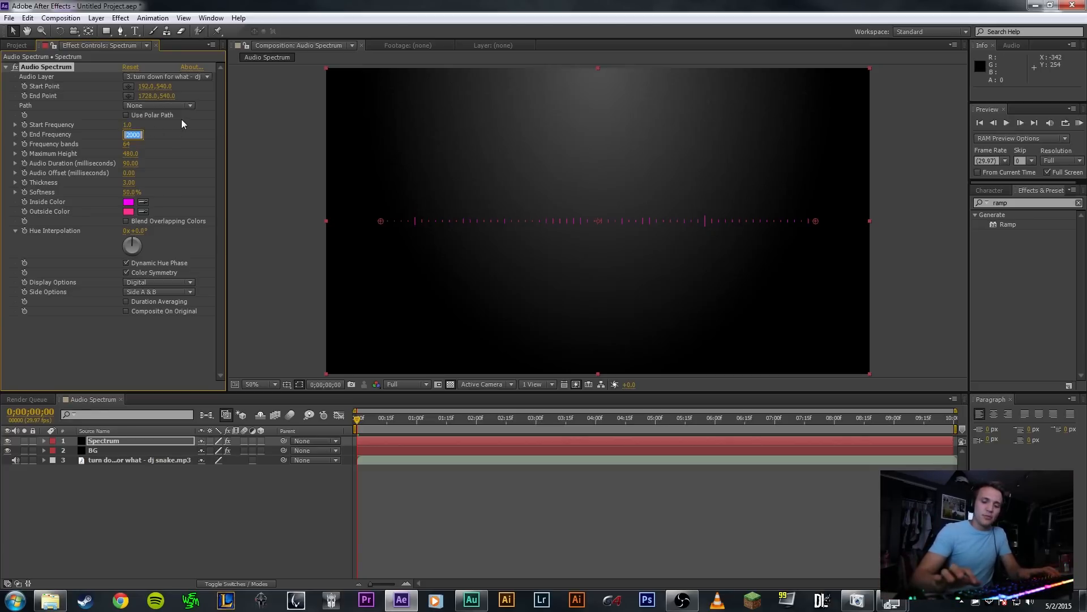
pyautogui.write('1500.')
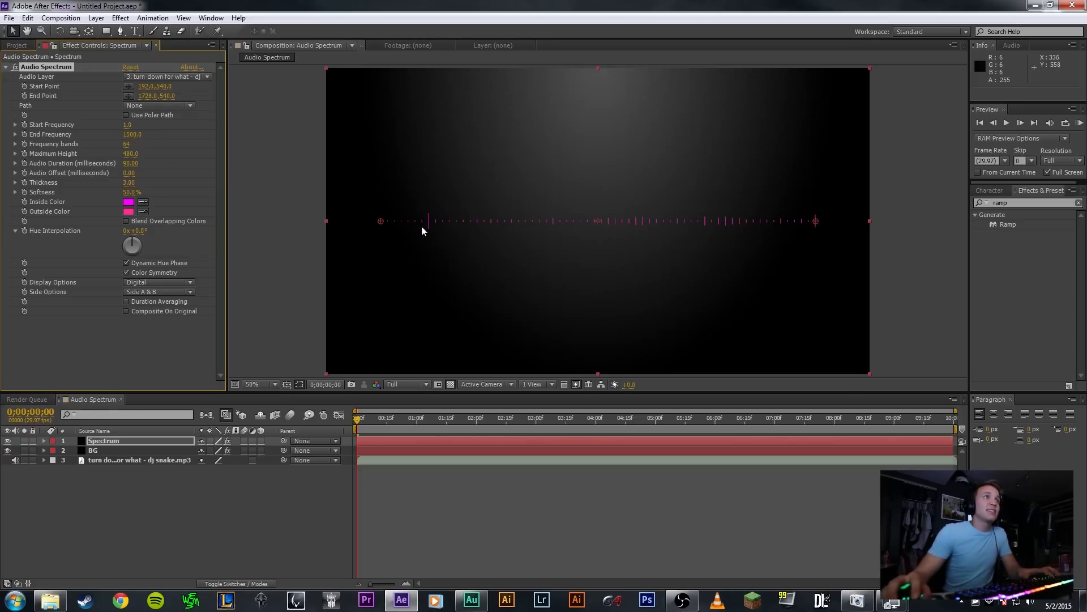
pyautogui.moveTo(461, 234)
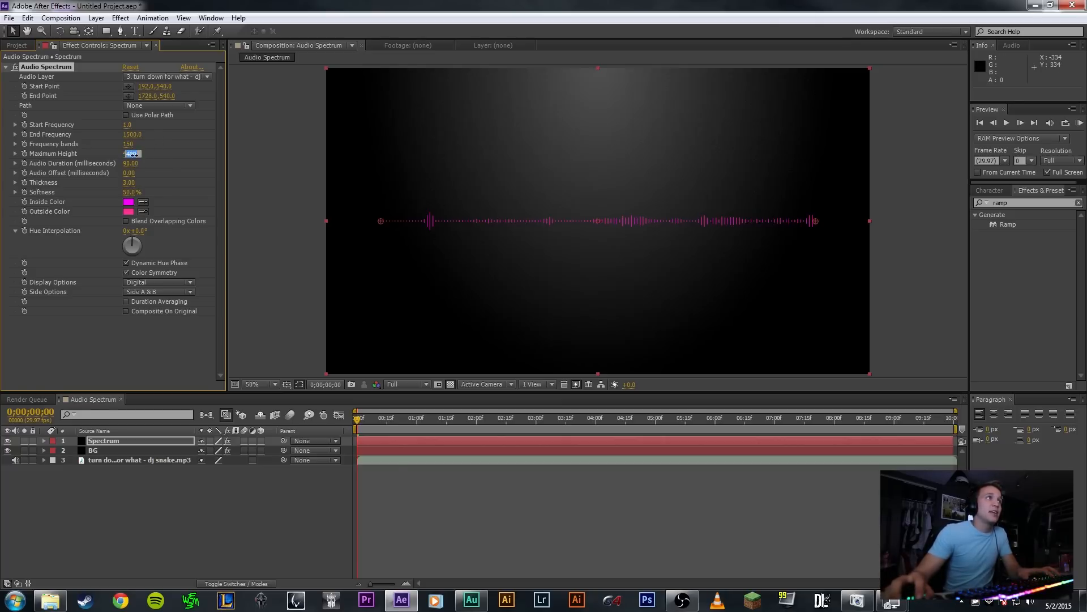
pyautogui.write('5000.0')
pyautogui.click(134, 163)
pyautogui.write('125')
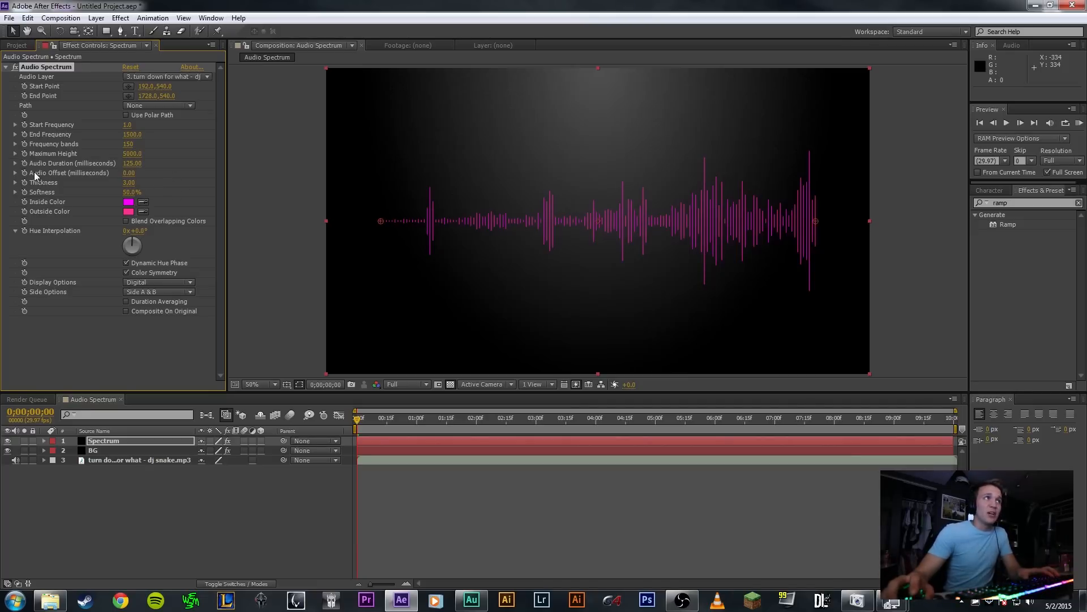
pyautogui.moveTo(742, 187)
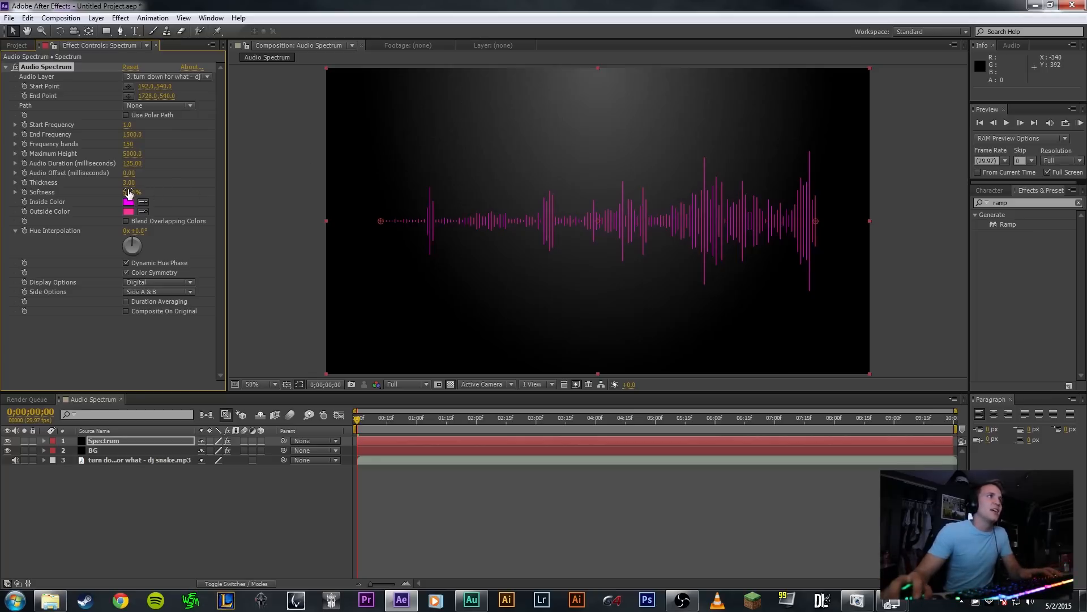
pyautogui.moveTo(128, 182); pyautogui.dragTo(139, 182)
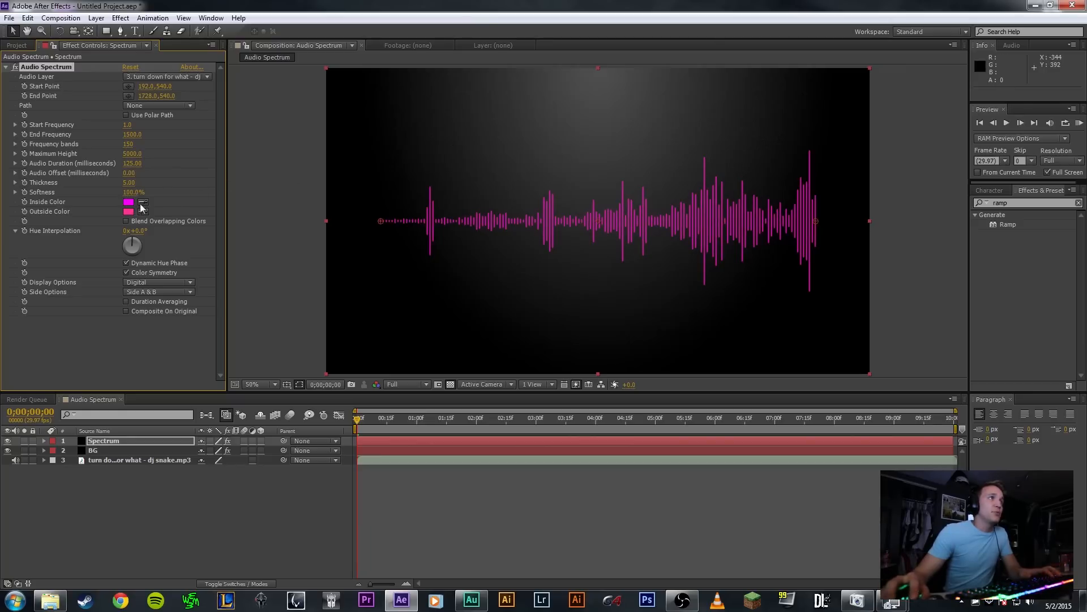
# - Set the spectrum's Inside Color to yellow and Outside Color to green
pyautogui.click(128, 201)
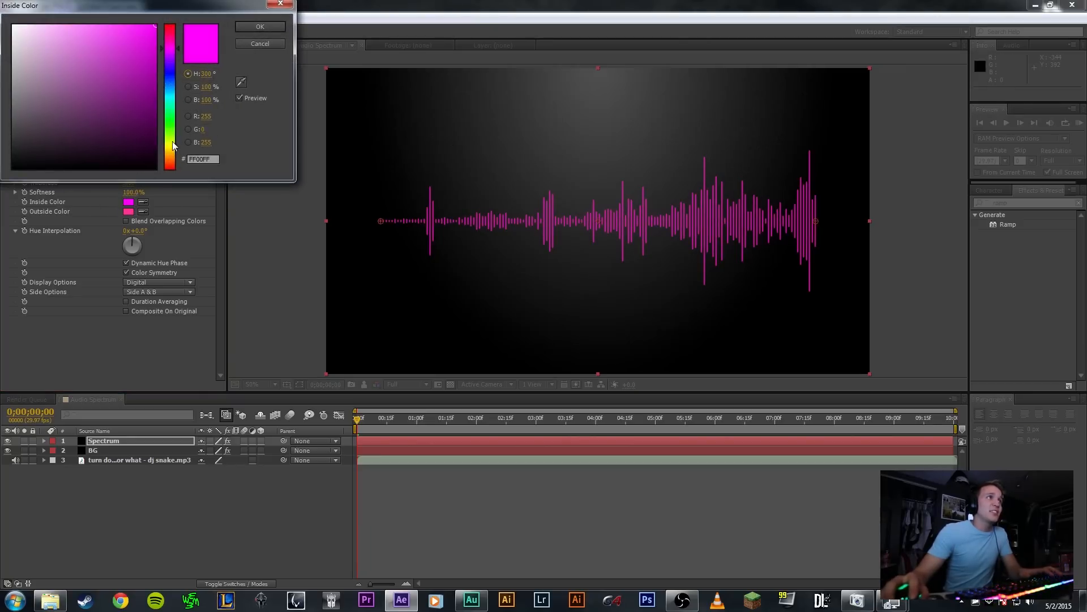
pyautogui.click(259, 26)
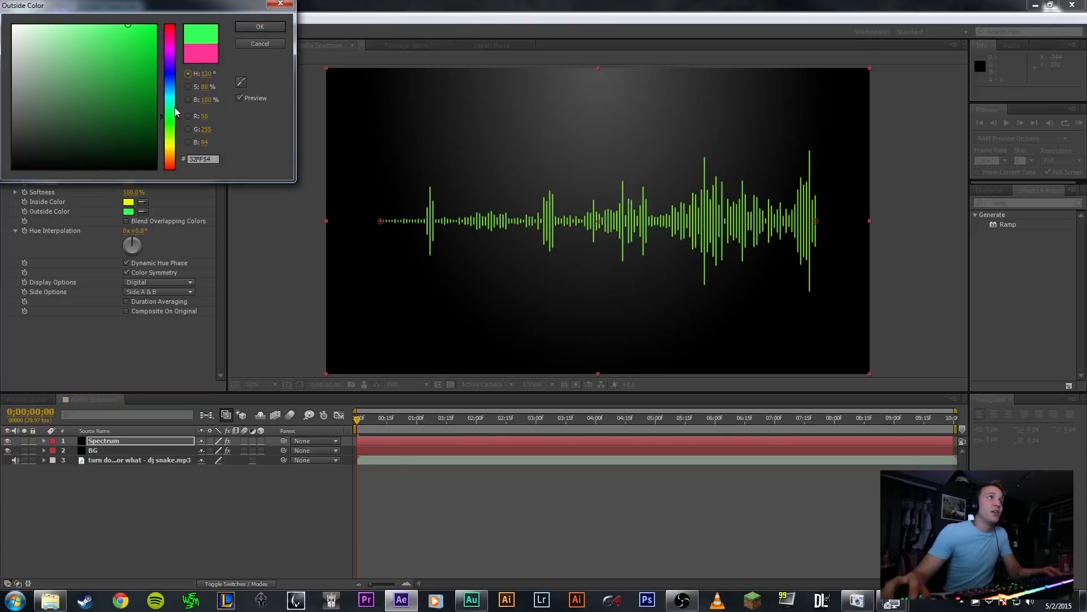
pyautogui.click(259, 27)
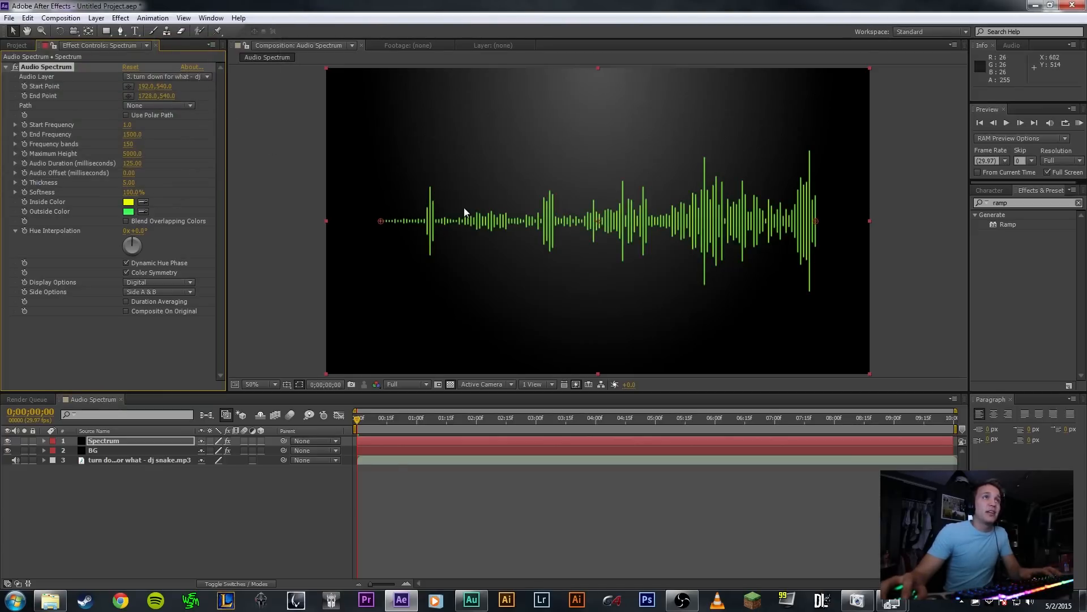
pyautogui.moveTo(197, 261)
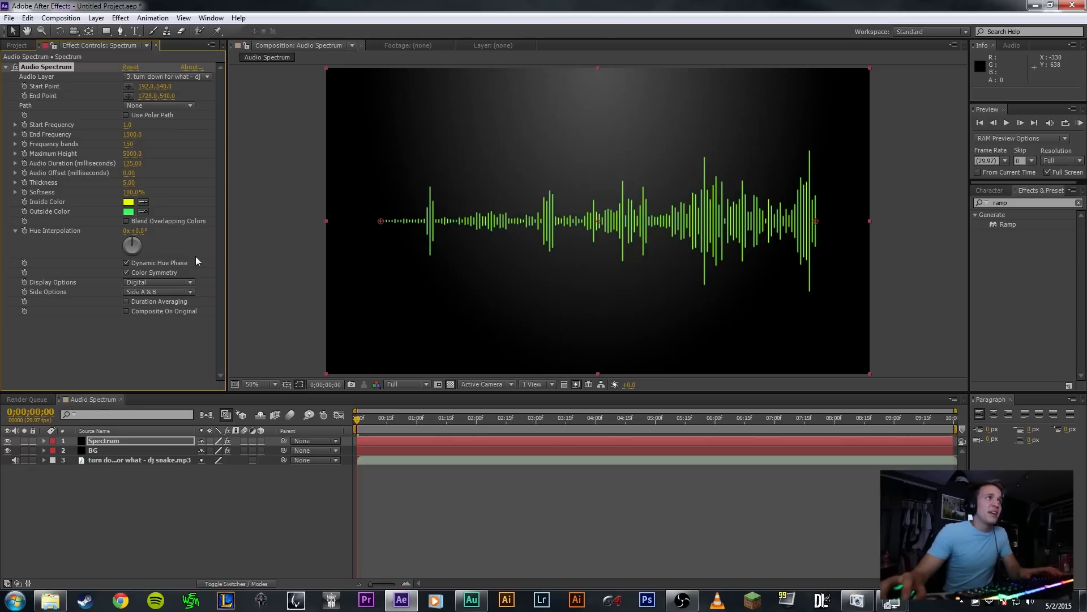
pyautogui.moveTo(64, 237)
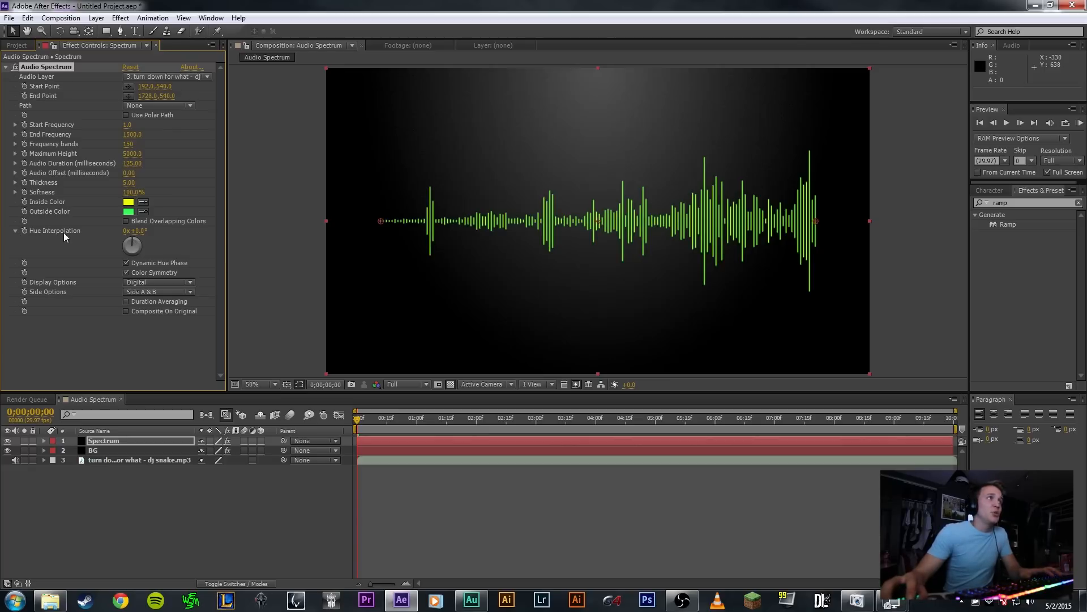
# - Set Hue Interpolation to 0x+180°, testing a greener inside colour and then cancelling
pyautogui.moveTo(132, 231); pyautogui.dragTo(139, 231)
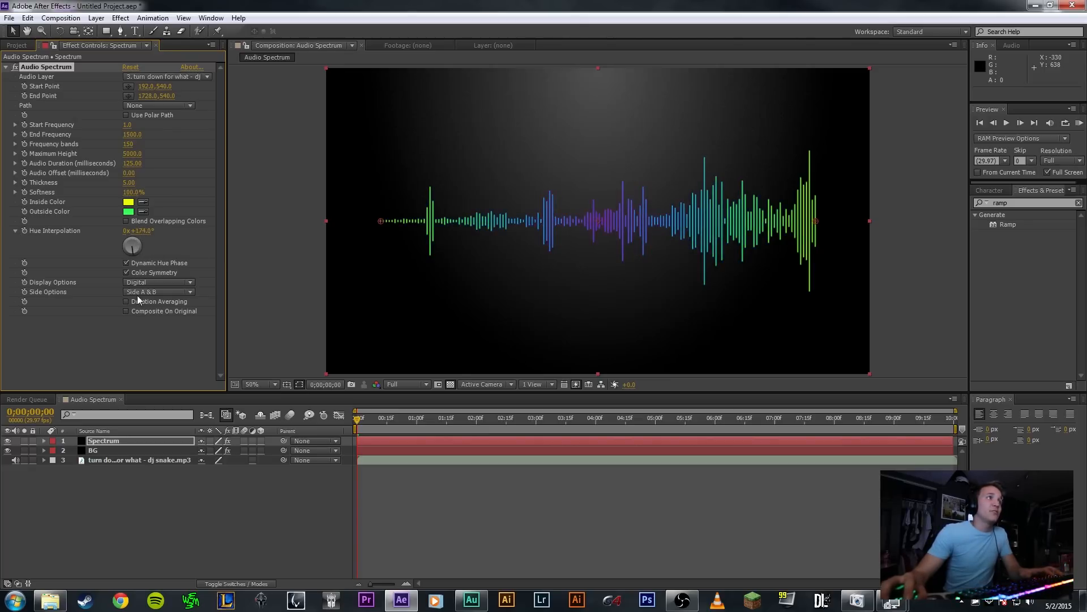
pyautogui.doubleClick(136, 231)
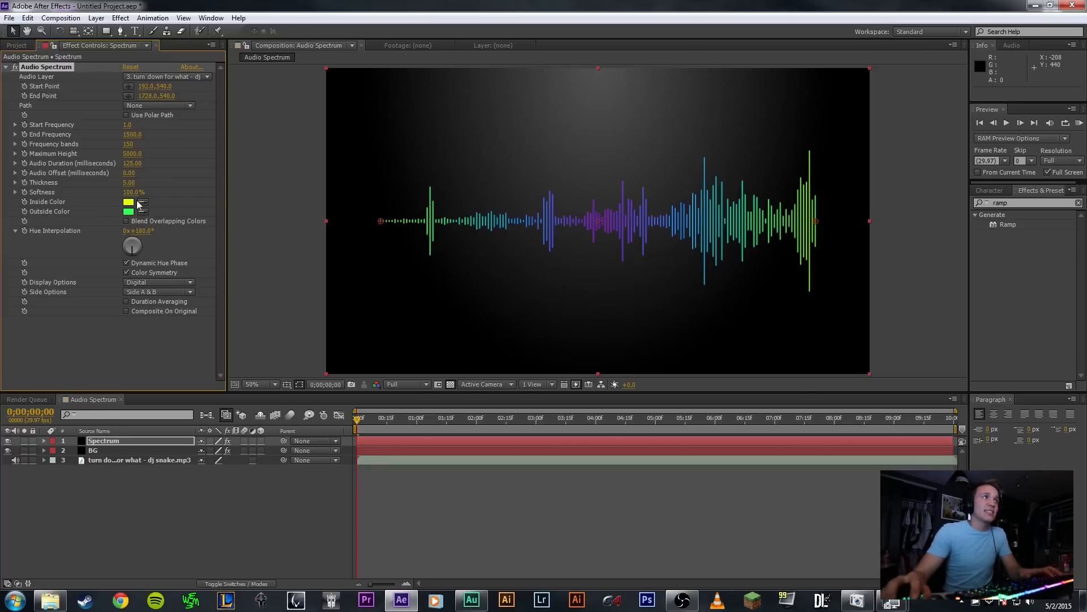
pyautogui.click(128, 202)
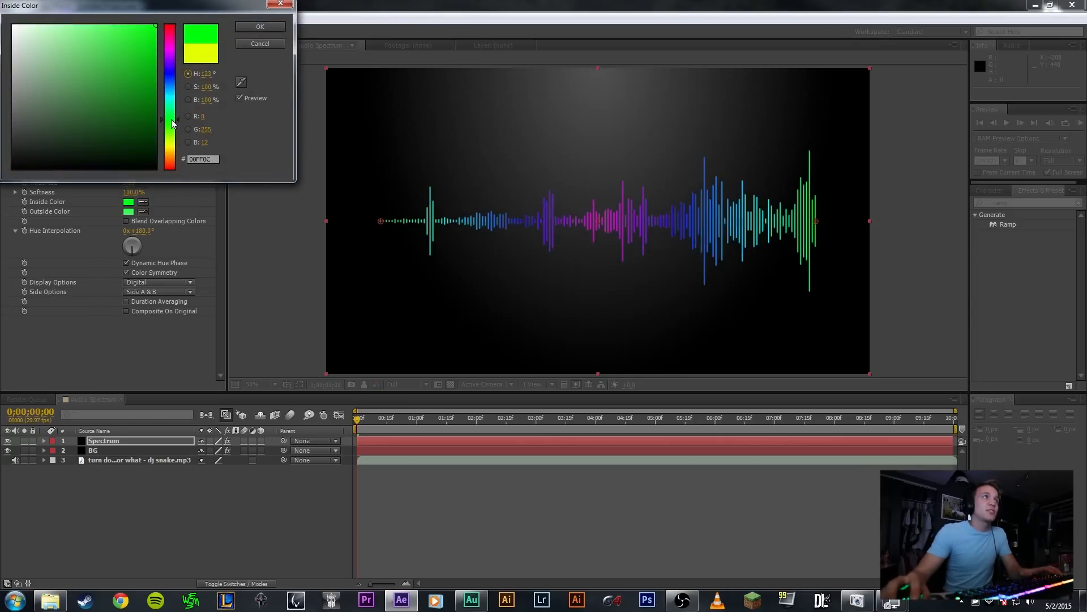
pyautogui.moveTo(171, 124); pyautogui.dragTo(171, 114)
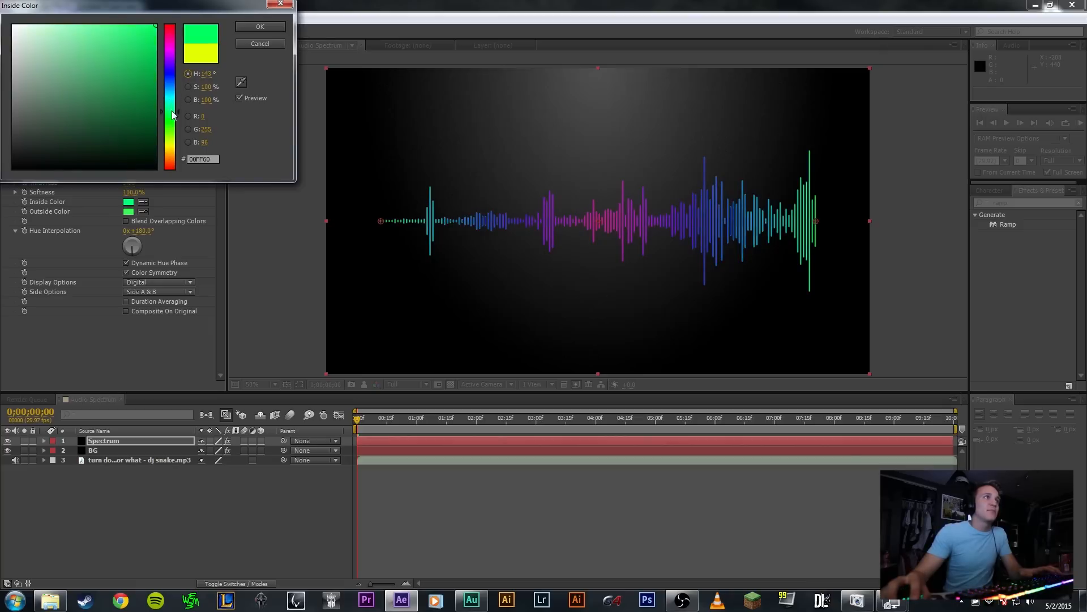
pyautogui.click(259, 27)
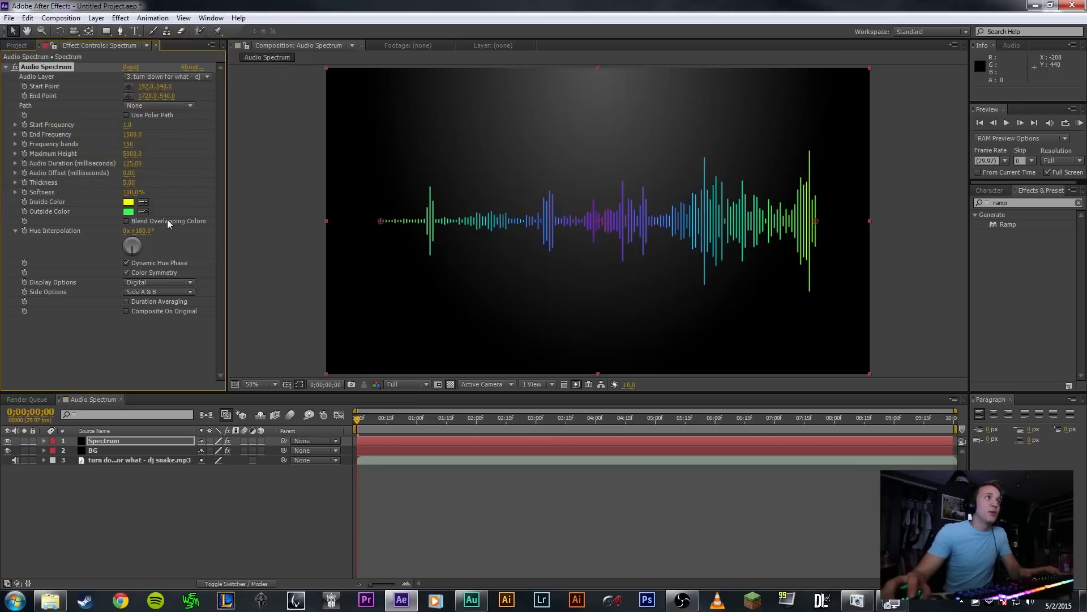
pyautogui.moveTo(170, 269)
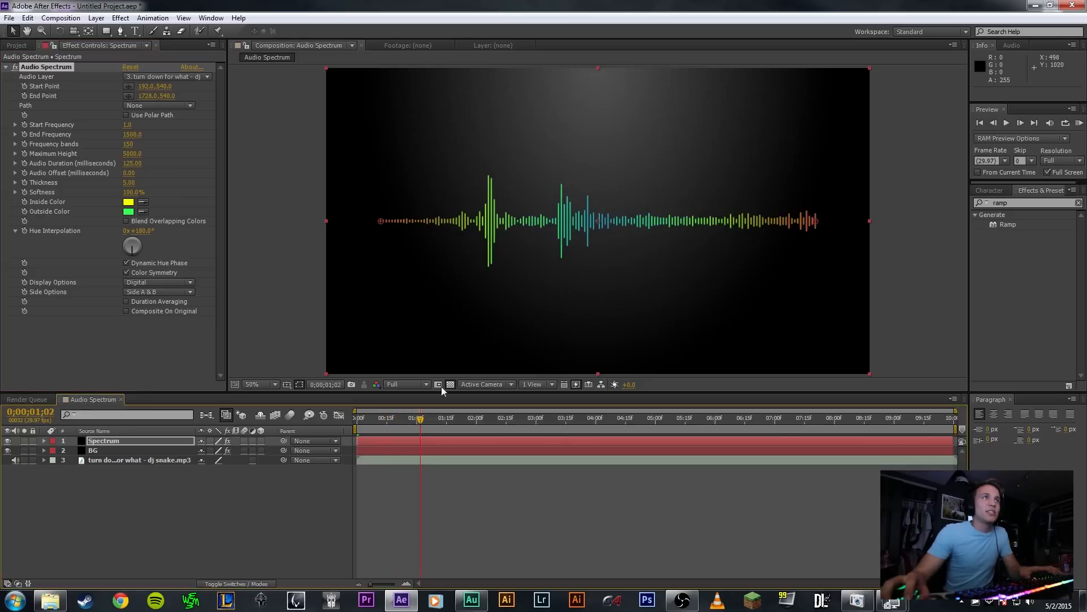
# - Toggle the hue phase and symmetry options, and set Display Options back to Digital after previewing Analog and Dots
pyautogui.click(405, 417)
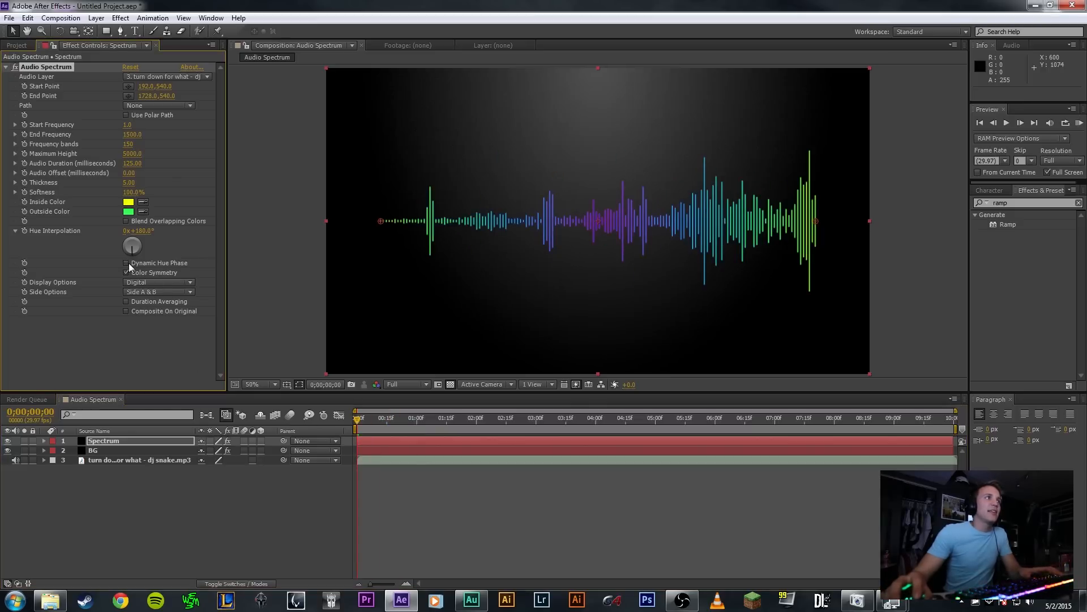
pyautogui.click(431, 417)
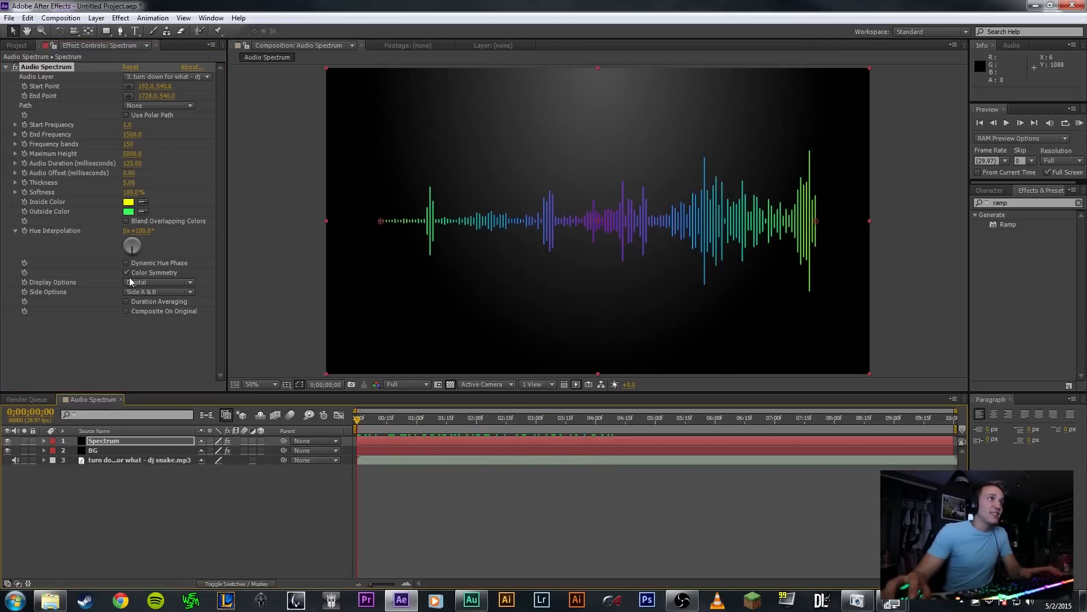
pyautogui.click(159, 282)
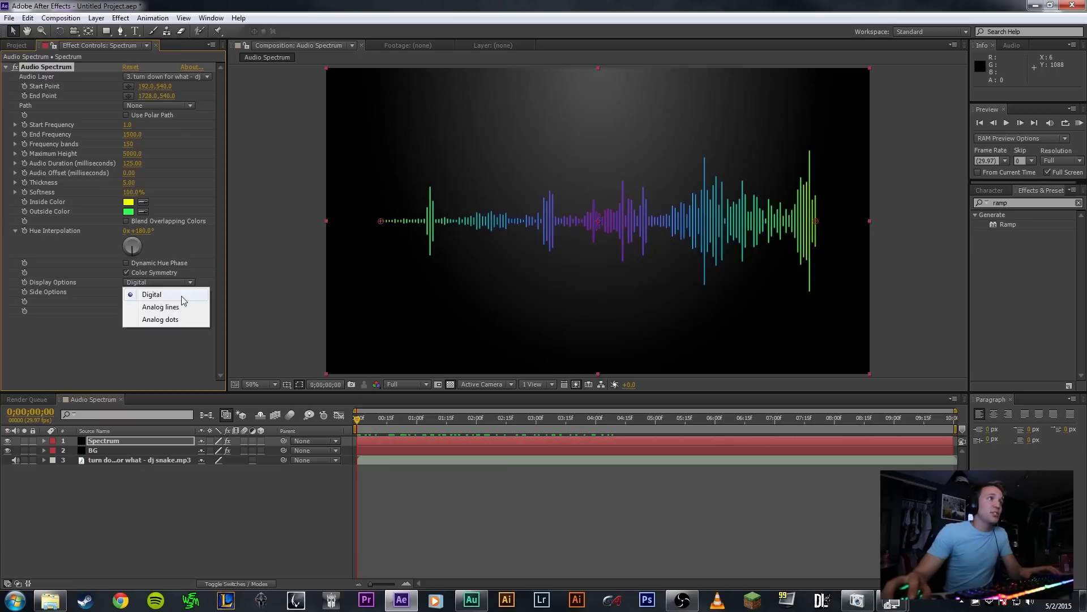
pyautogui.click(160, 306)
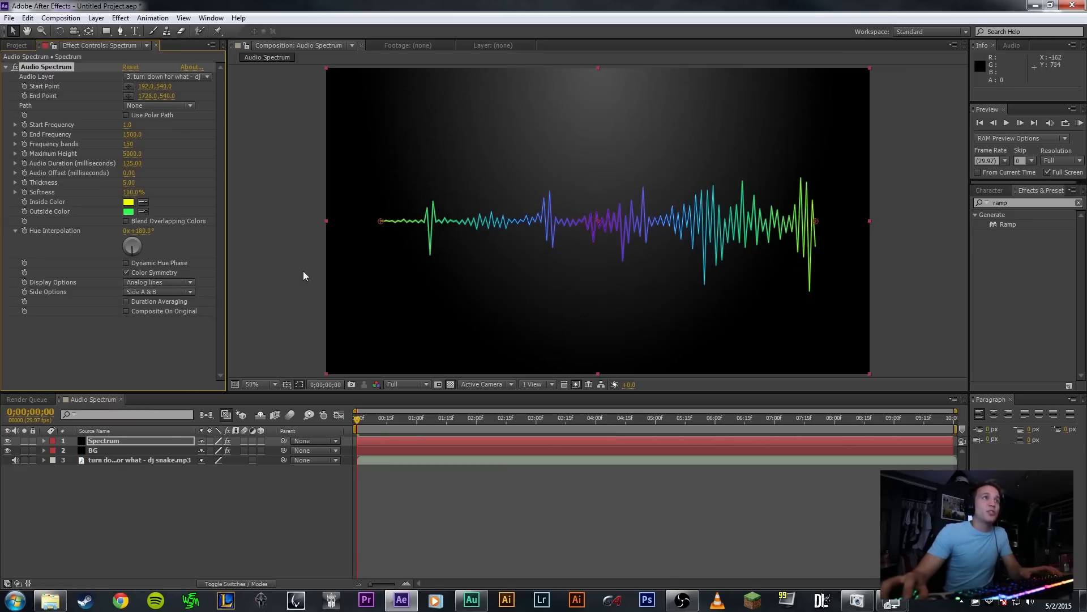
pyautogui.click(157, 282)
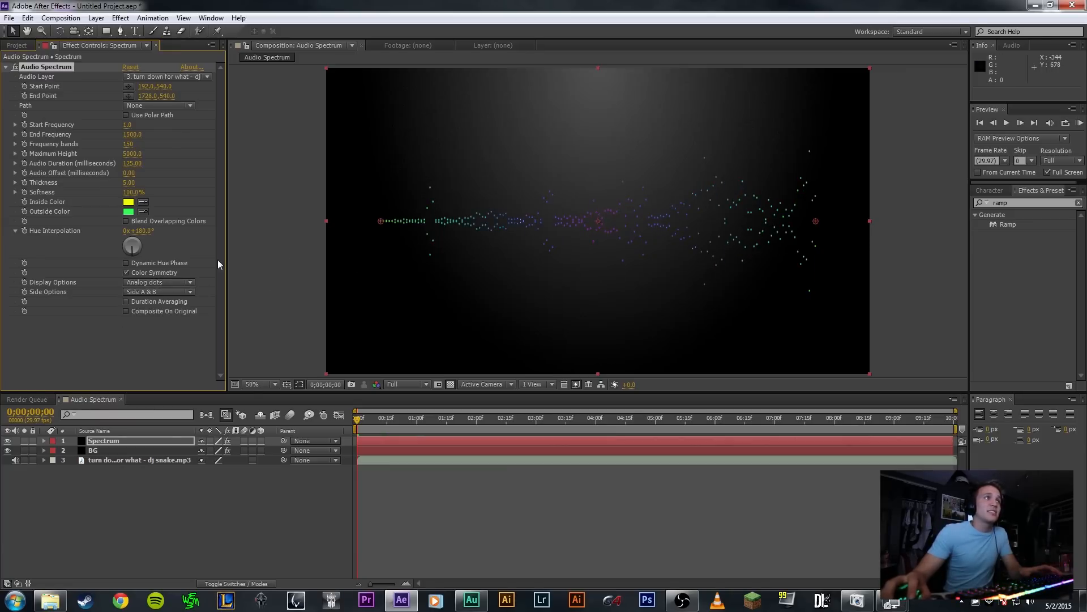
pyautogui.click(157, 282)
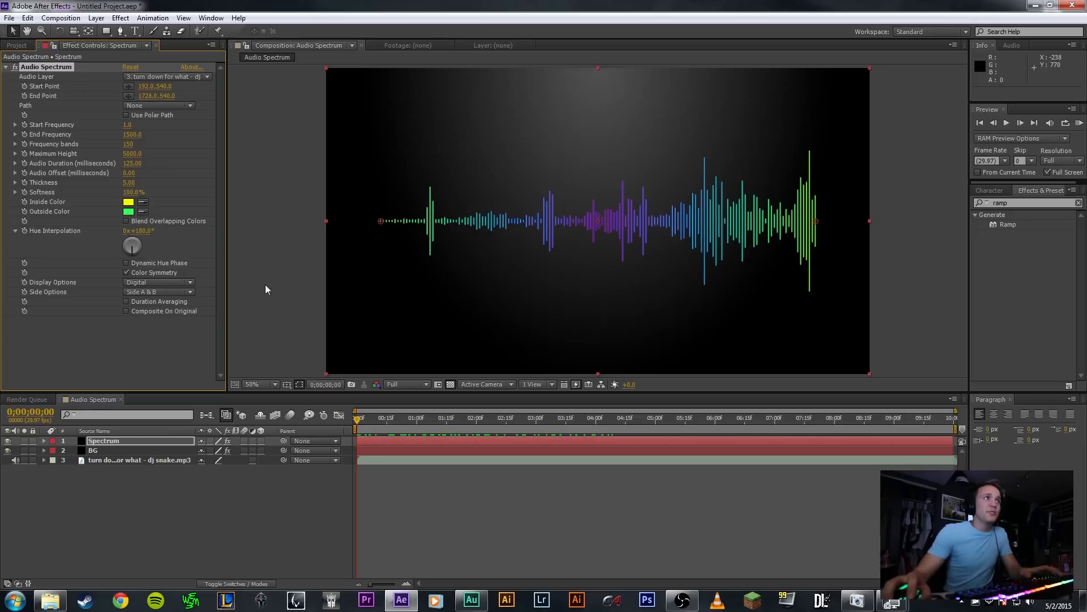
# - Set Side Options to Side B after trying the one-sided bar options
pyautogui.click(158, 291)
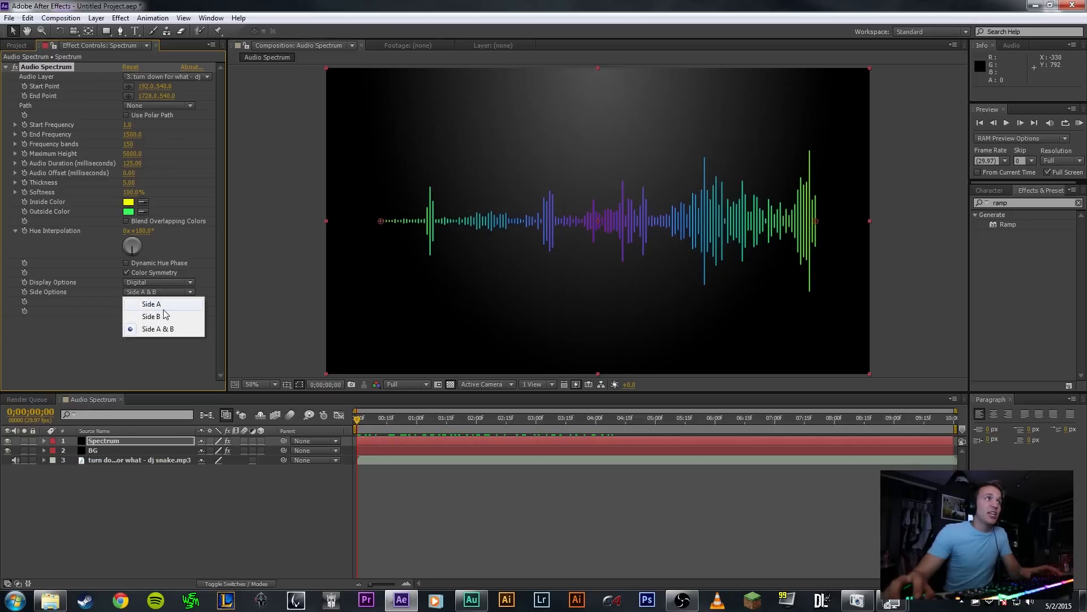
pyautogui.click(151, 303)
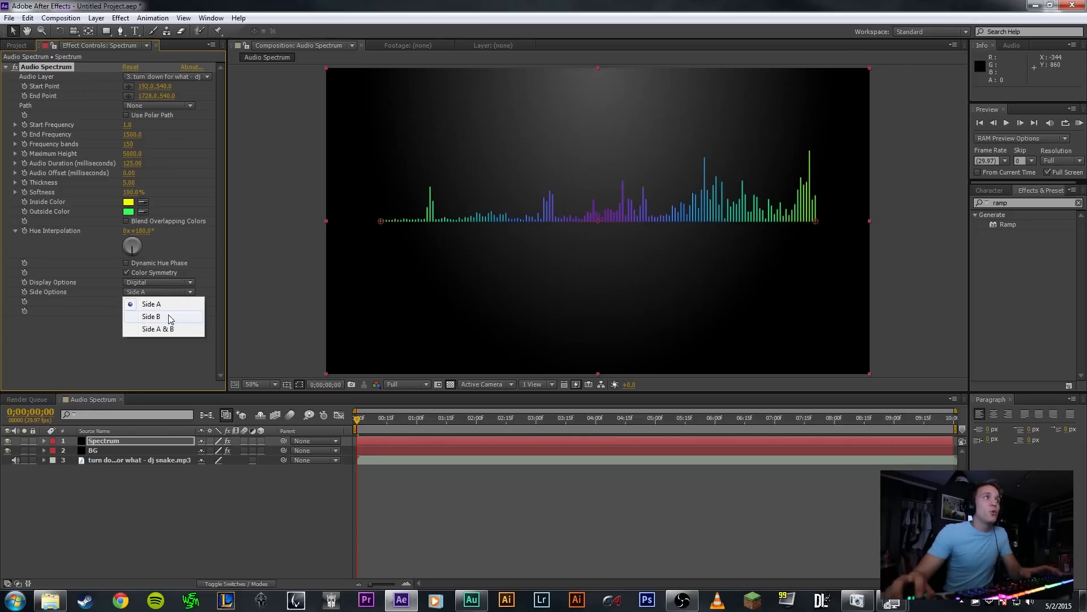
pyautogui.click(151, 316)
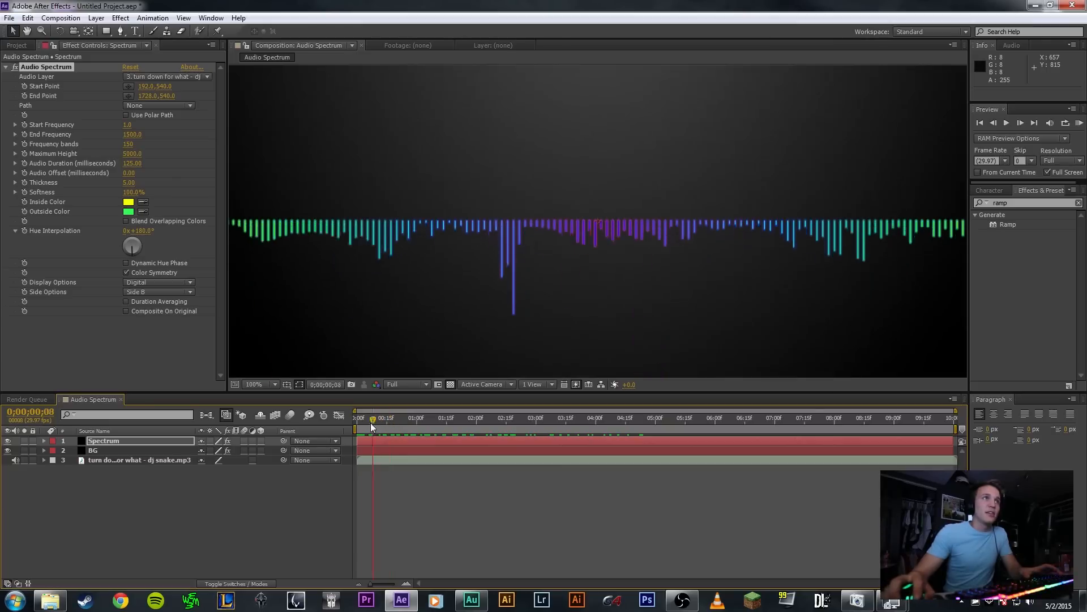
# - Apply Glow to the Spectrum layer with Glow Threshold 50% and Glow Radius 150
pyautogui.click(26, 398)
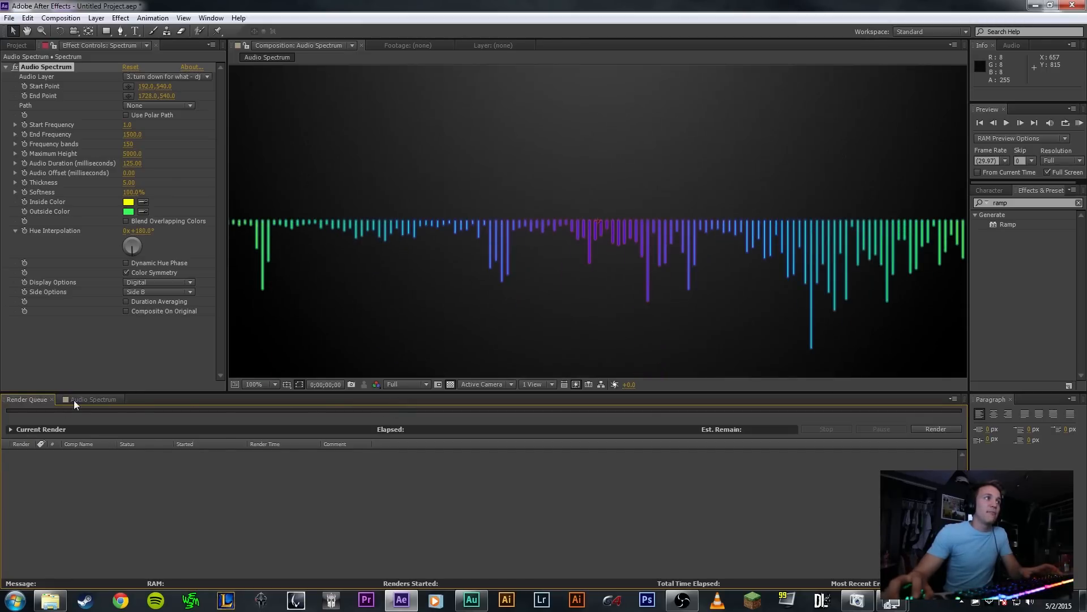
pyautogui.click(92, 398)
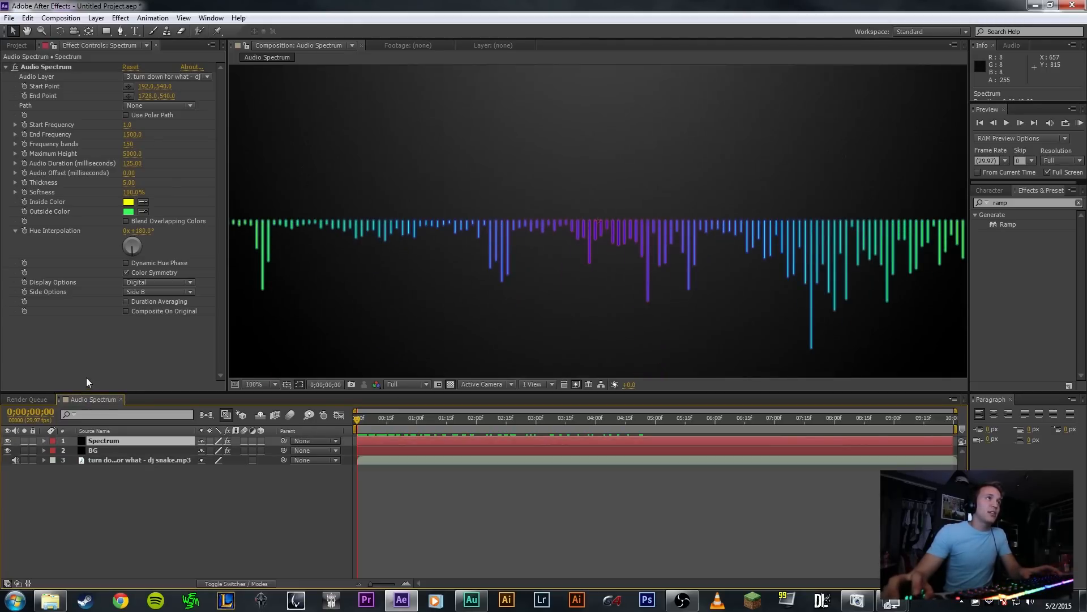
pyautogui.click(119, 18)
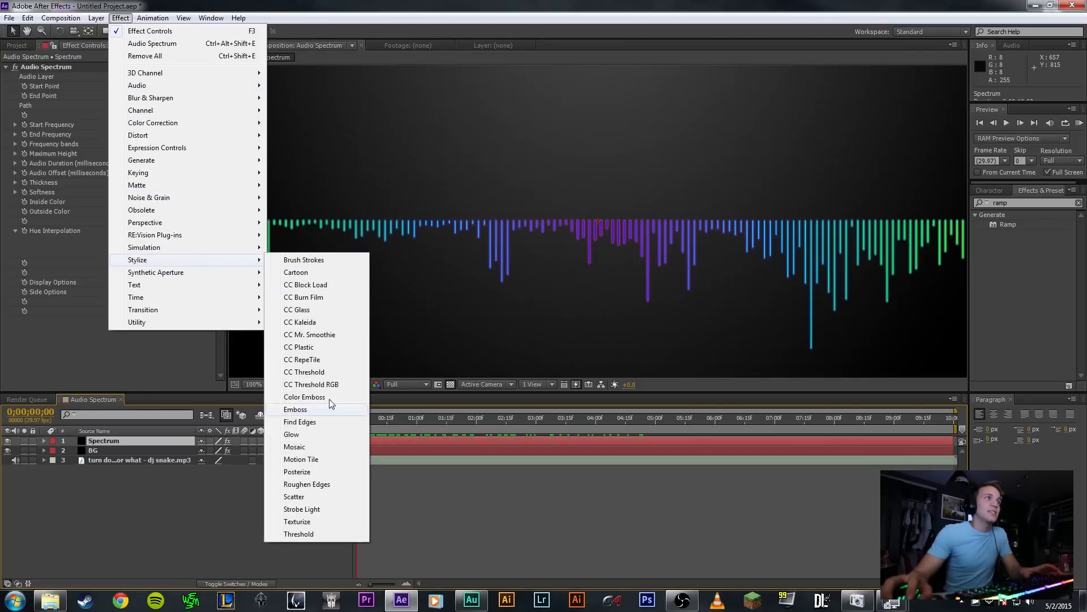
pyautogui.click(291, 435)
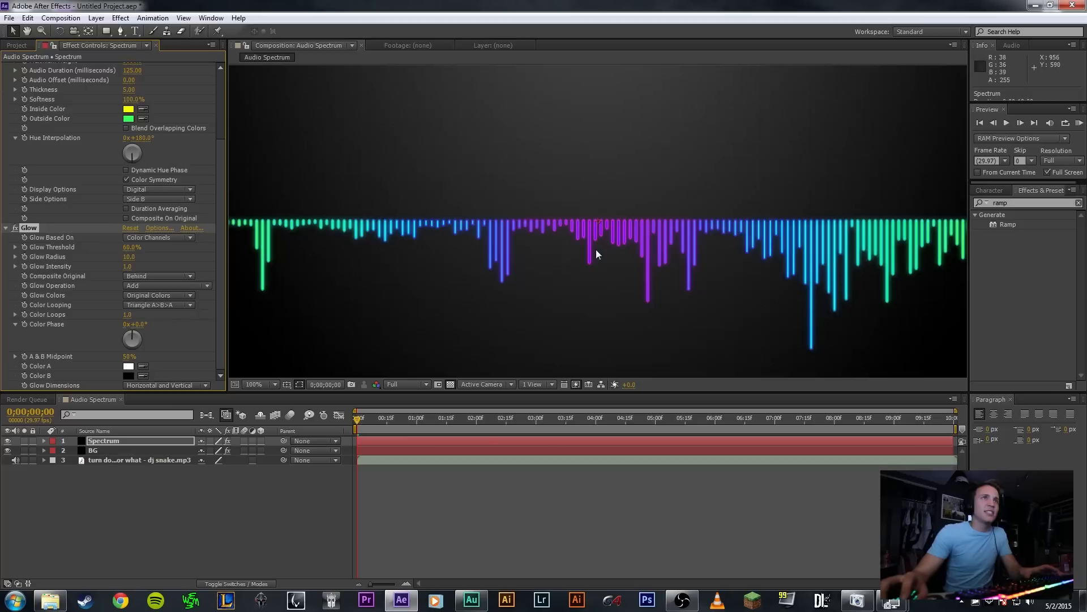
pyautogui.moveTo(128, 253)
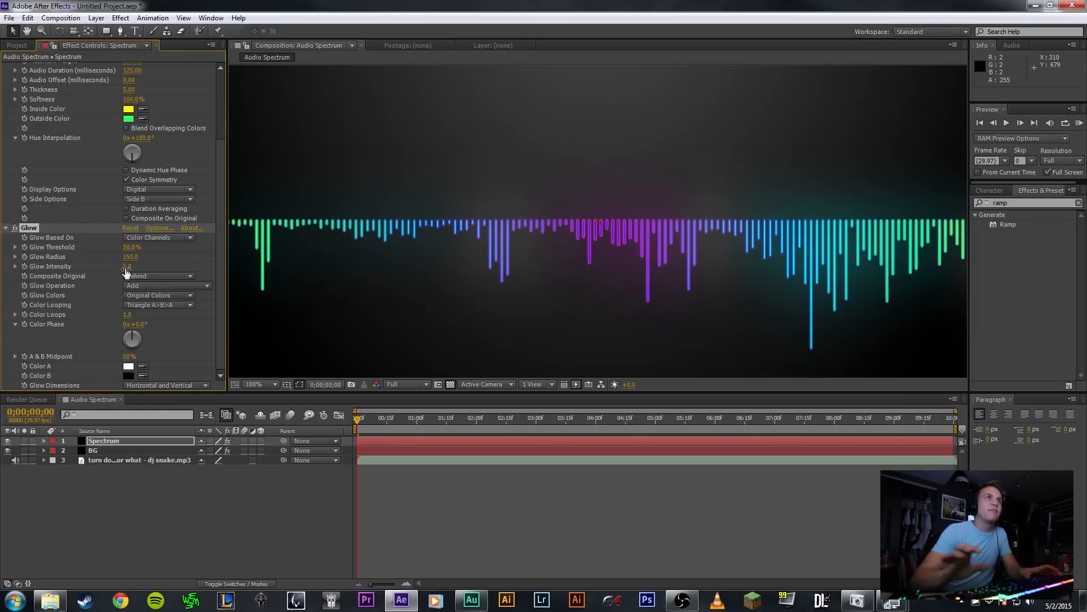
pyautogui.click(263, 384)
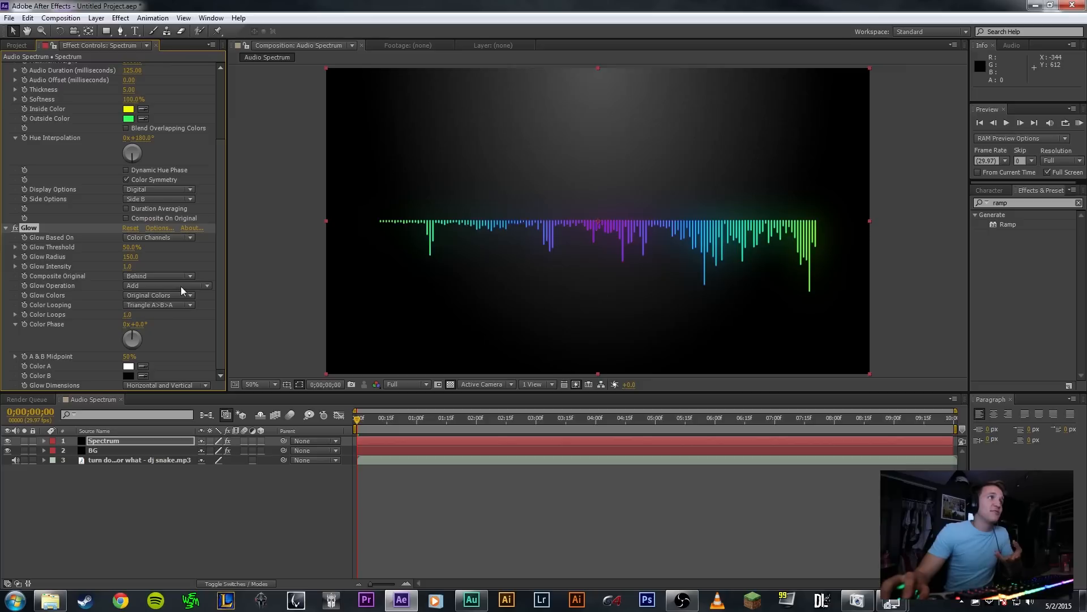
pyautogui.moveTo(302, 288)
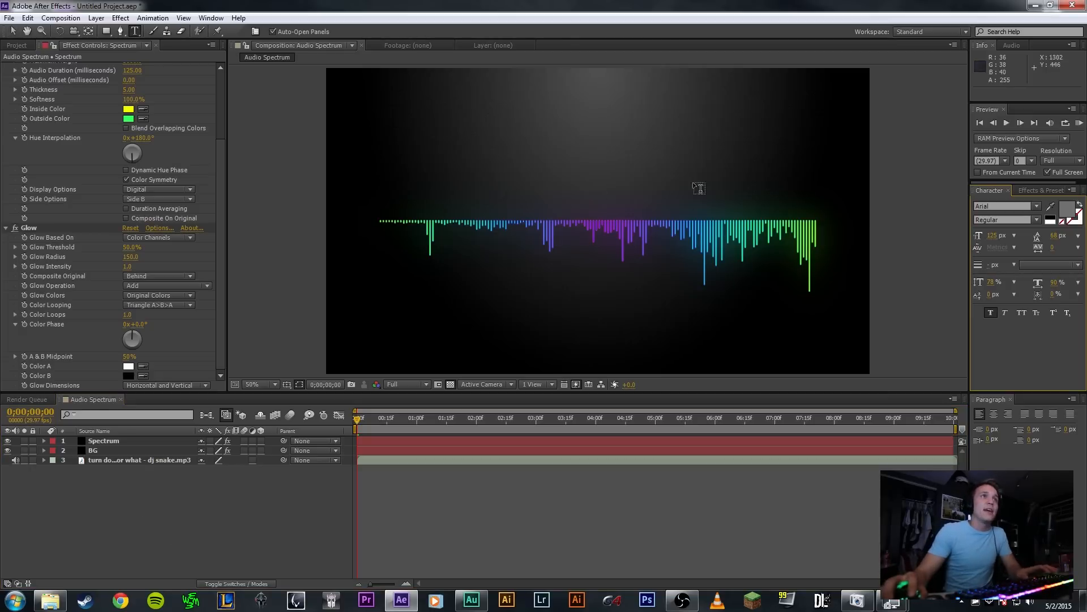
# - Type the title 'TURN DOWN FOR WHAT' and place it above the left end of the spectrum
pyautogui.click(429, 204)
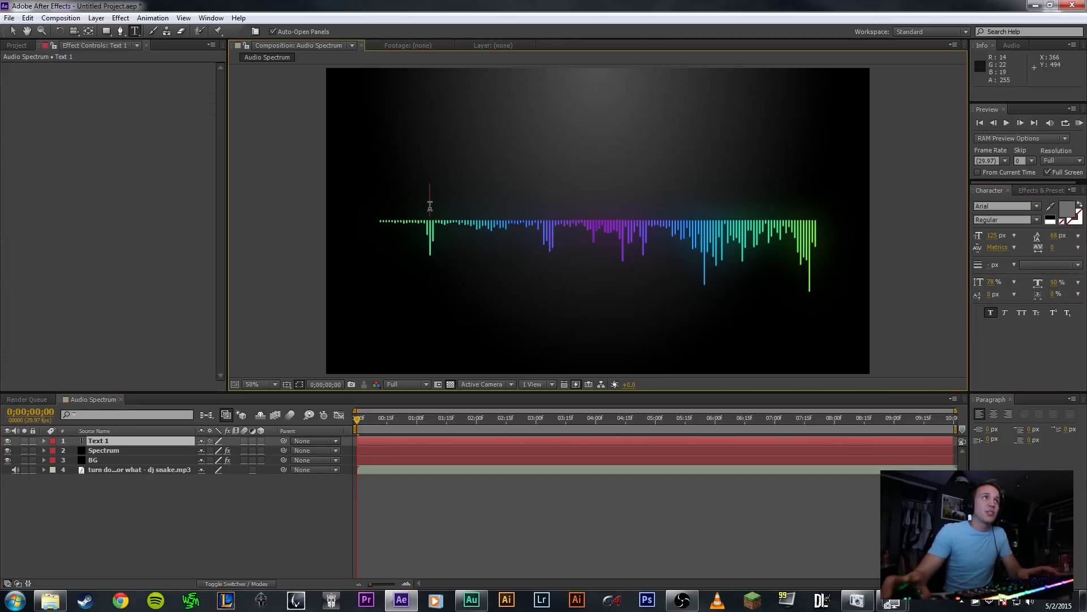
pyautogui.moveTo(496, 160)
pyautogui.write('TURN DOWN')
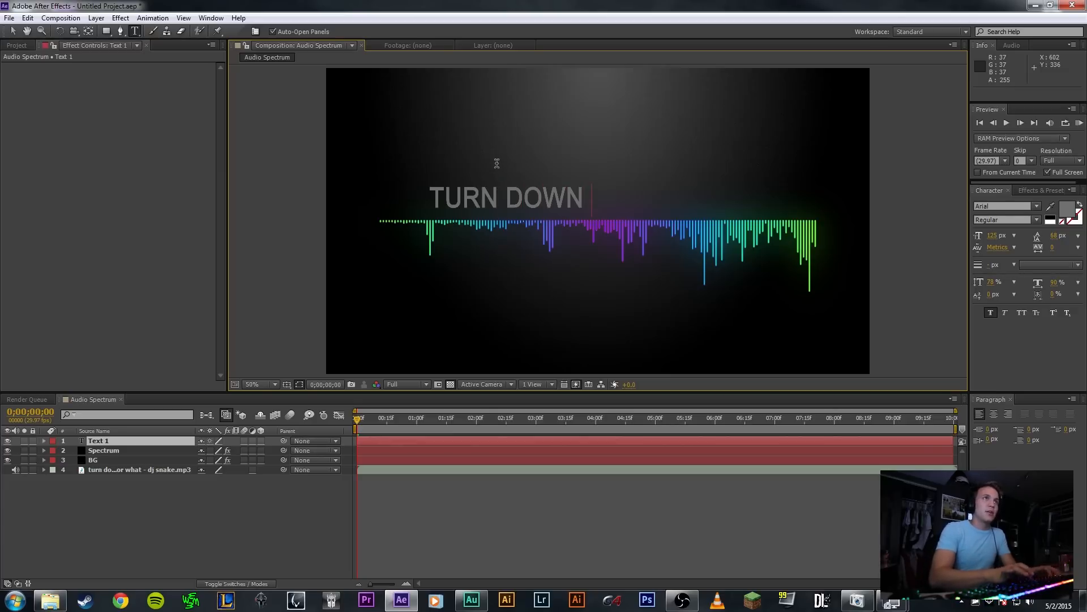
pyautogui.write('FOR WHAT')
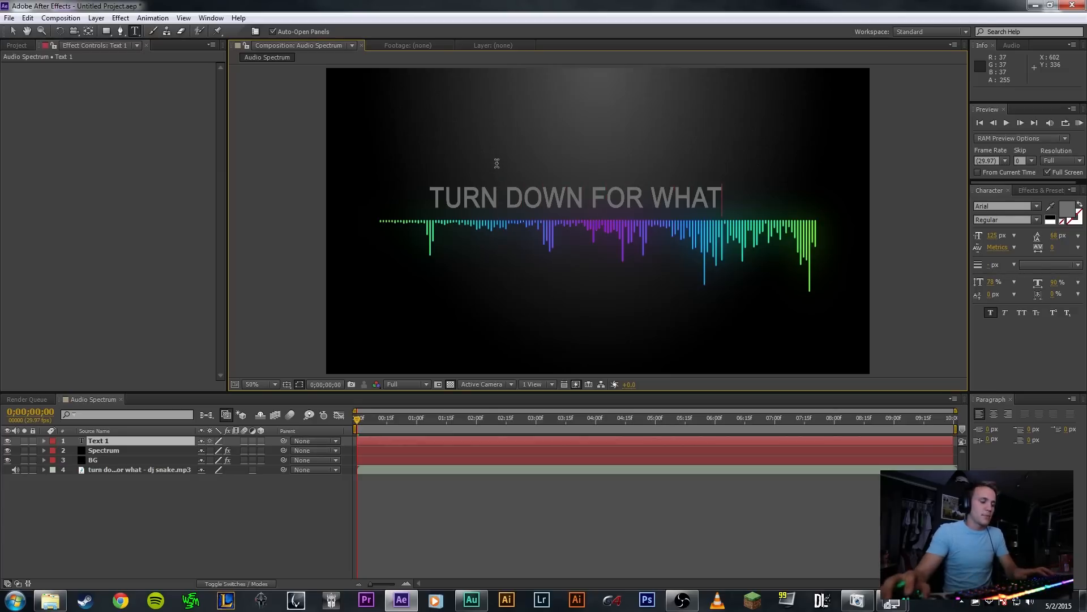
pyautogui.moveTo(541, 283)
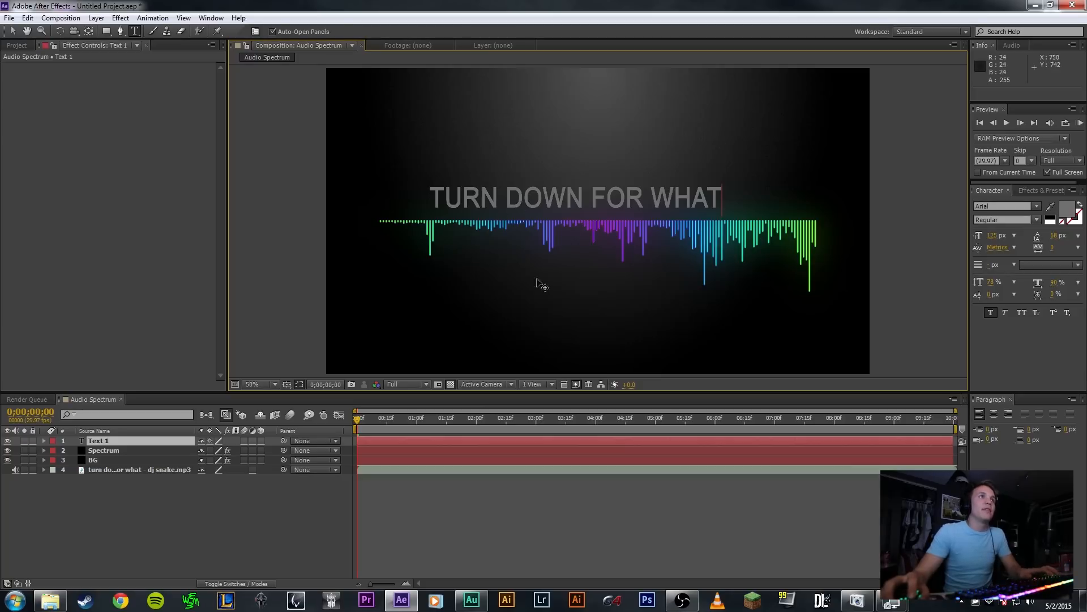
pyautogui.write('v')
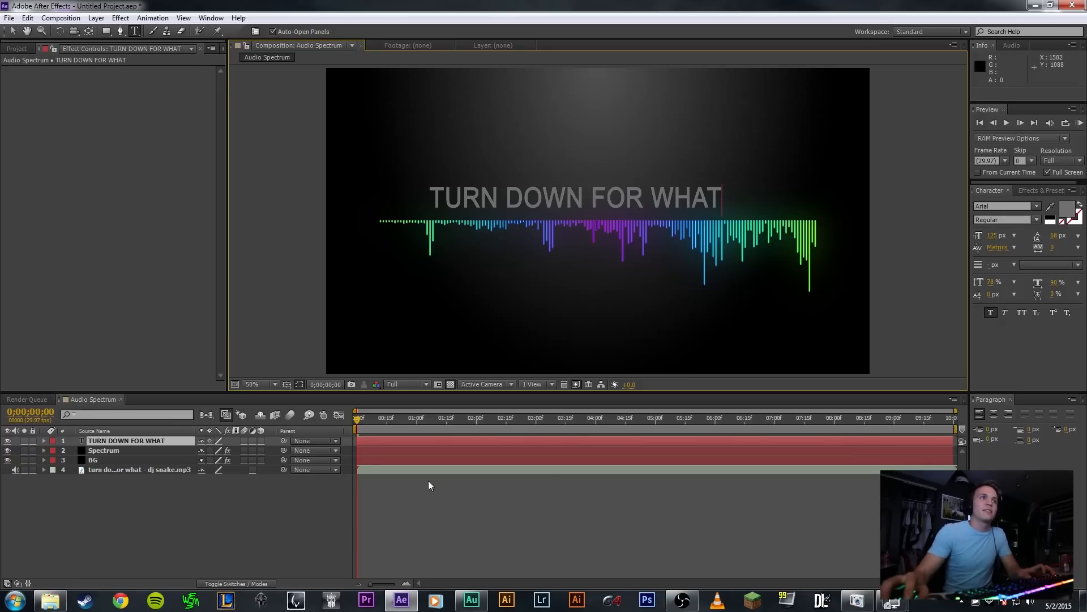
pyautogui.moveTo(804, 345)
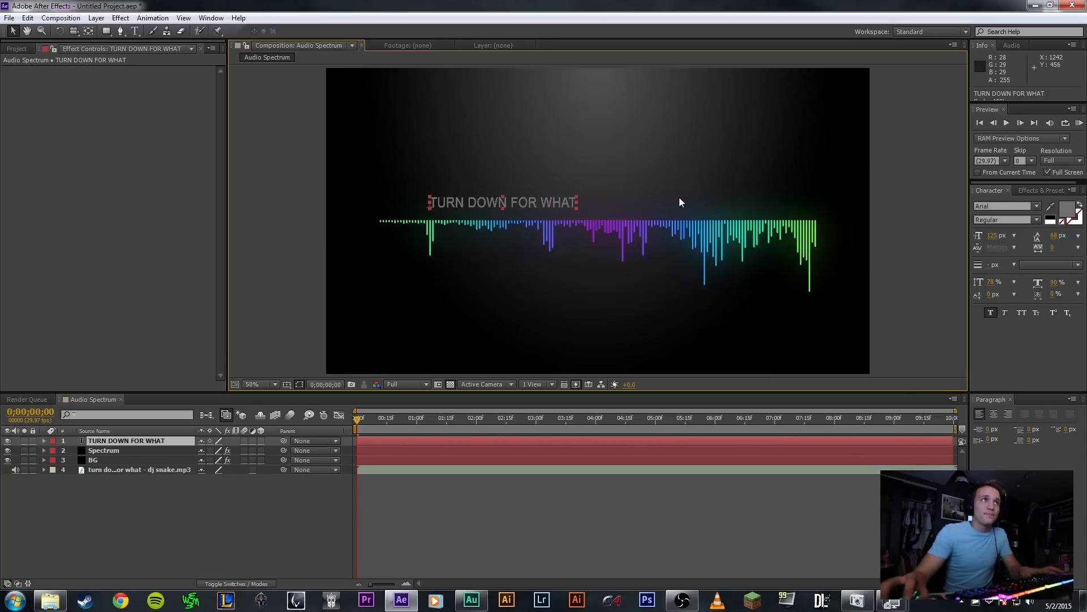
pyautogui.moveTo(651, 202)
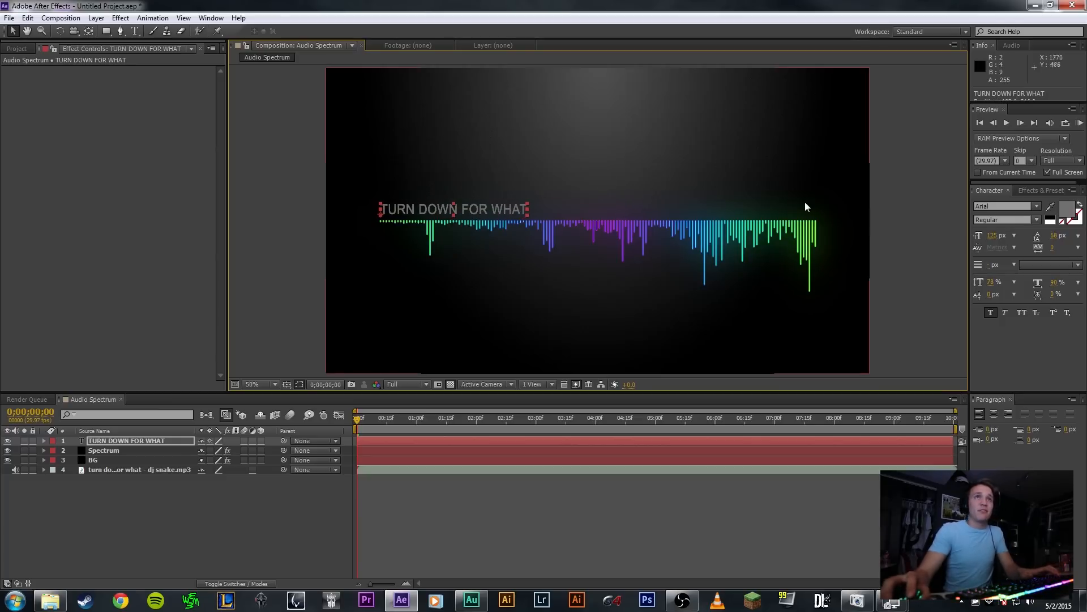
pyautogui.moveTo(1027, 347)
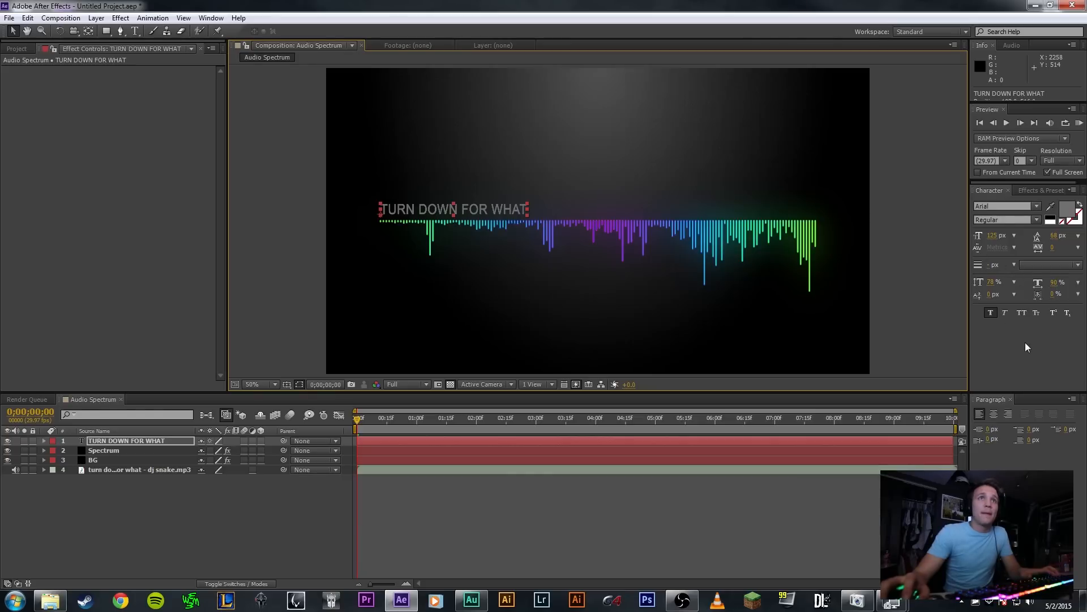
# - Duplicate the title layer with Ctrl+D and change the copy's text to 'DJ SNAKE'
pyautogui.click(126, 441)
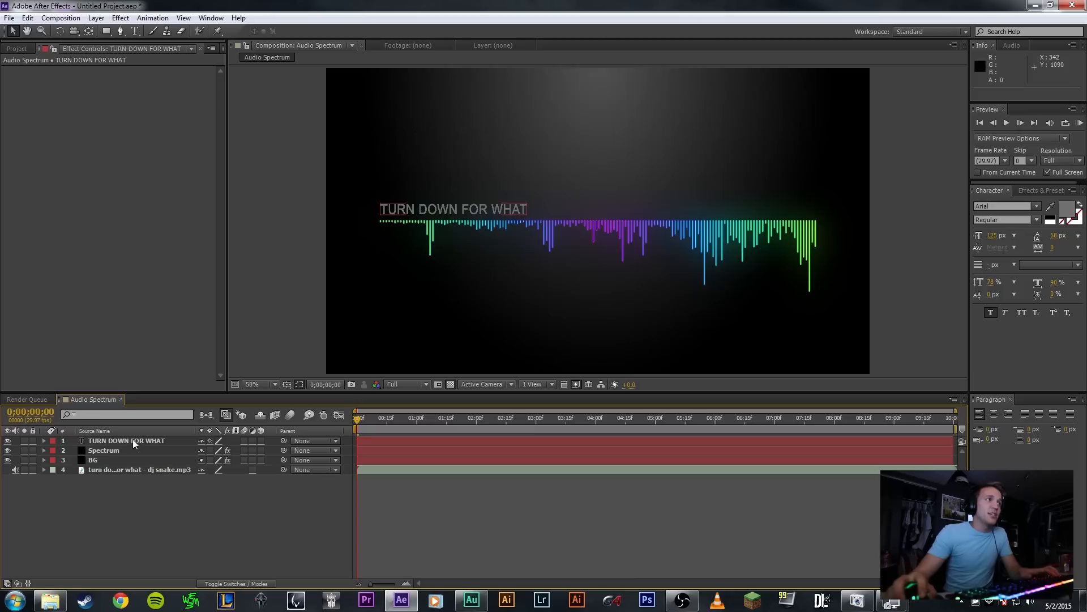
pyautogui.click(126, 440)
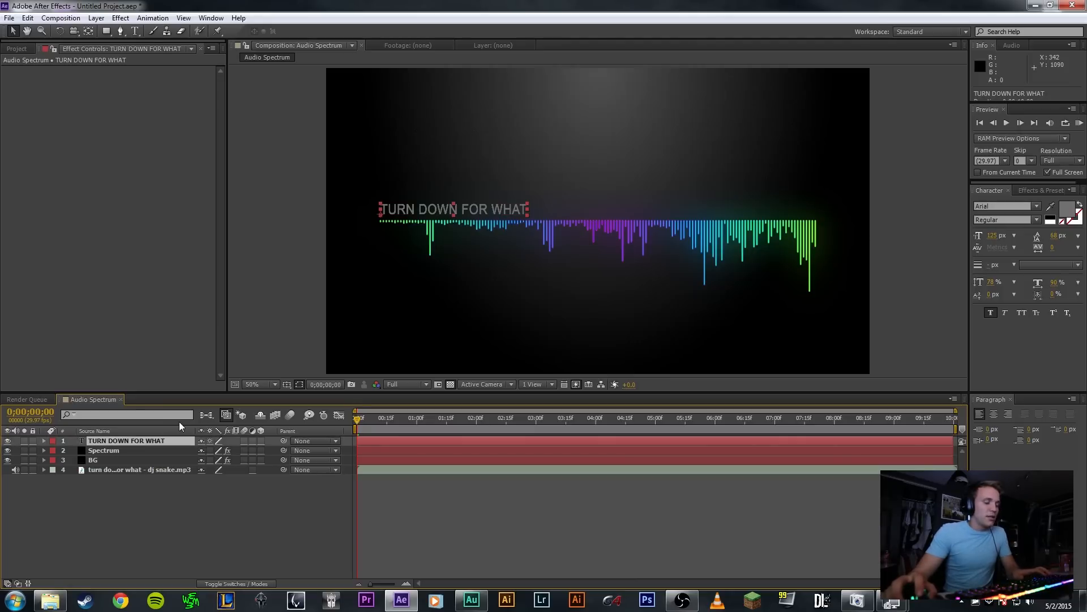
pyautogui.moveTo(132, 445)
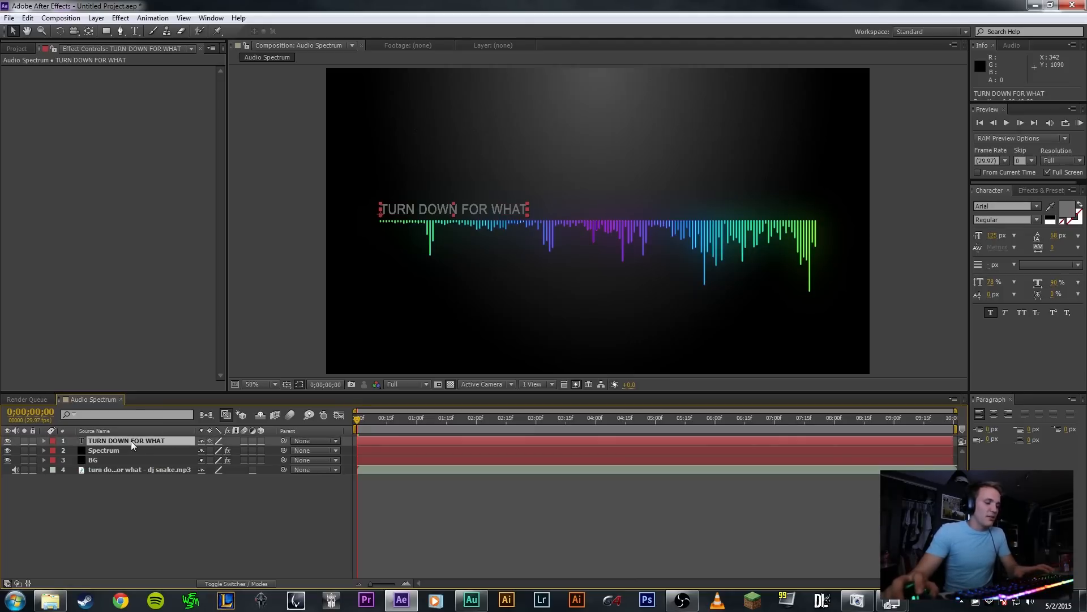
pyautogui.press('ctrl+d')
pyautogui.write('DJ SNAKE')
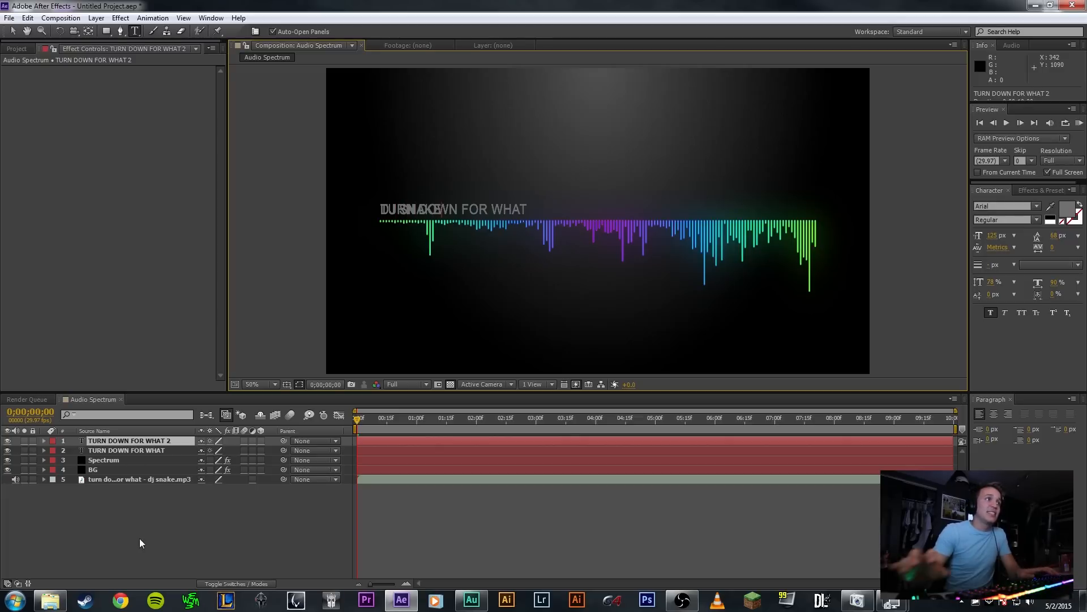
pyautogui.doubleClick(128, 441)
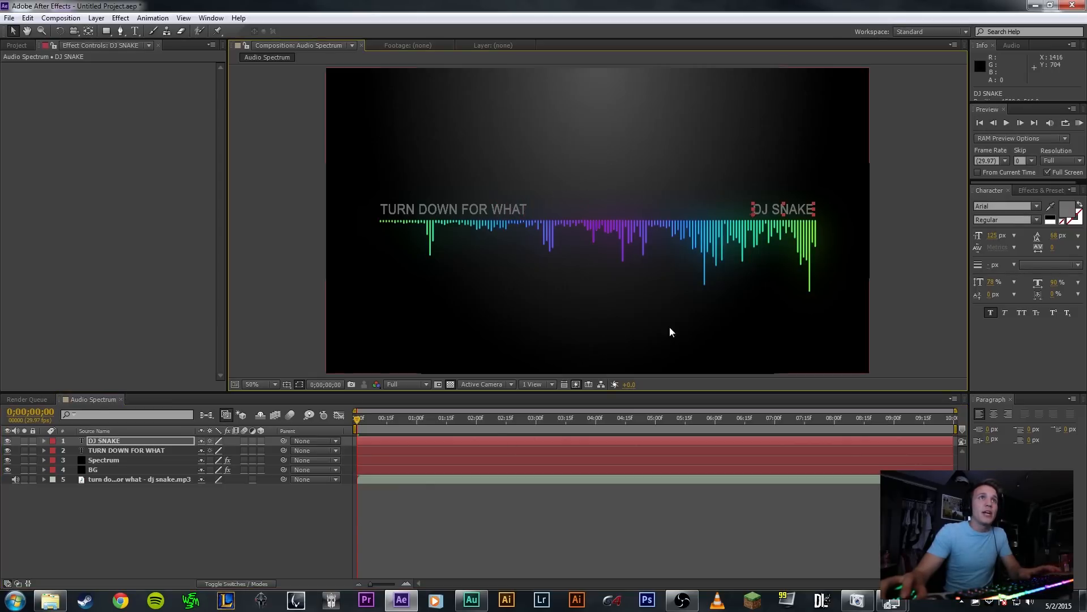
# - Select both the TURN DOWN FOR WHAT and DJ SNAKE layers together
pyautogui.click(126, 451)
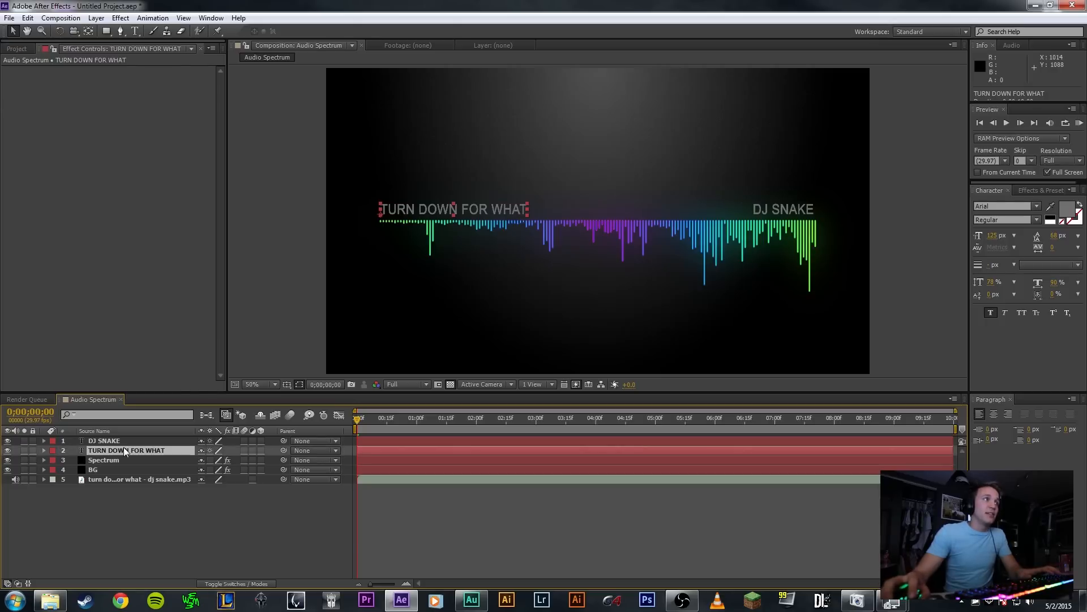
pyautogui.click(102, 441)
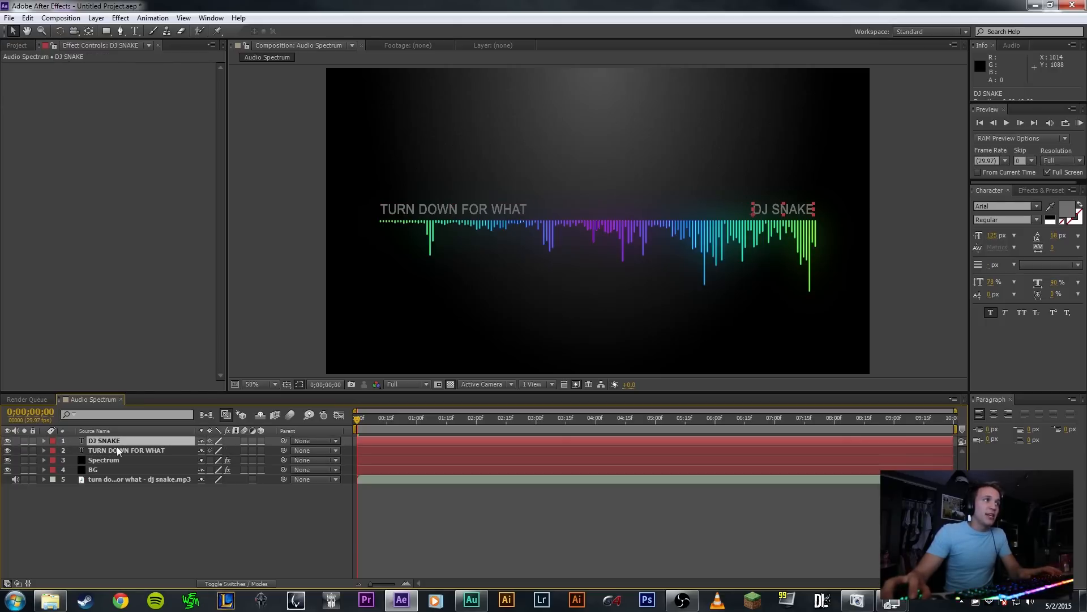
pyautogui.click(126, 450)
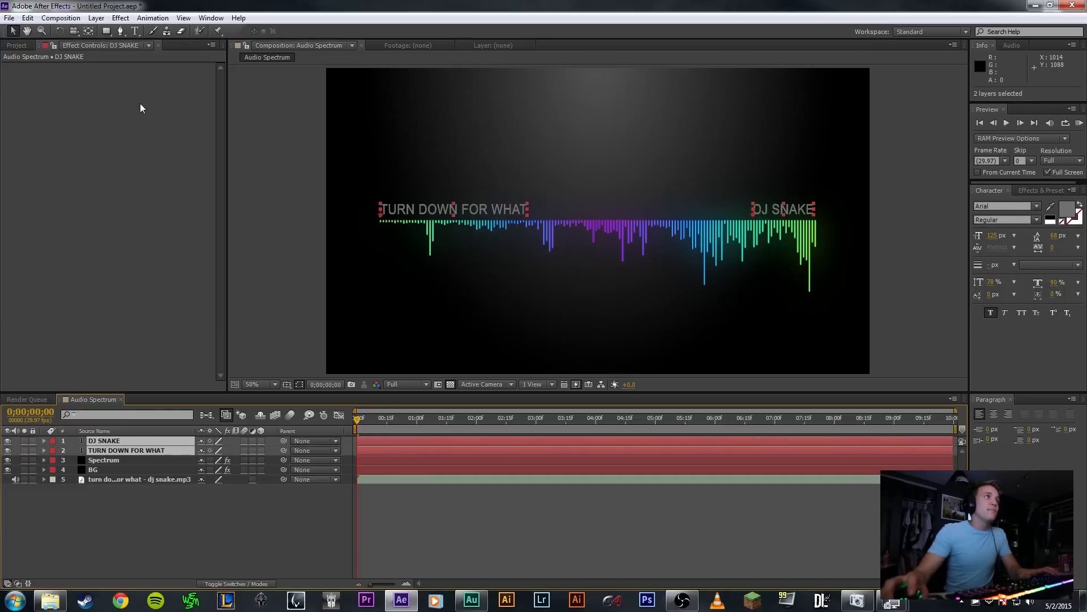
# - Apply a default Glow effect to the TURN DOWN FOR WHAT and DJ SNAKE layers
pyautogui.click(120, 18)
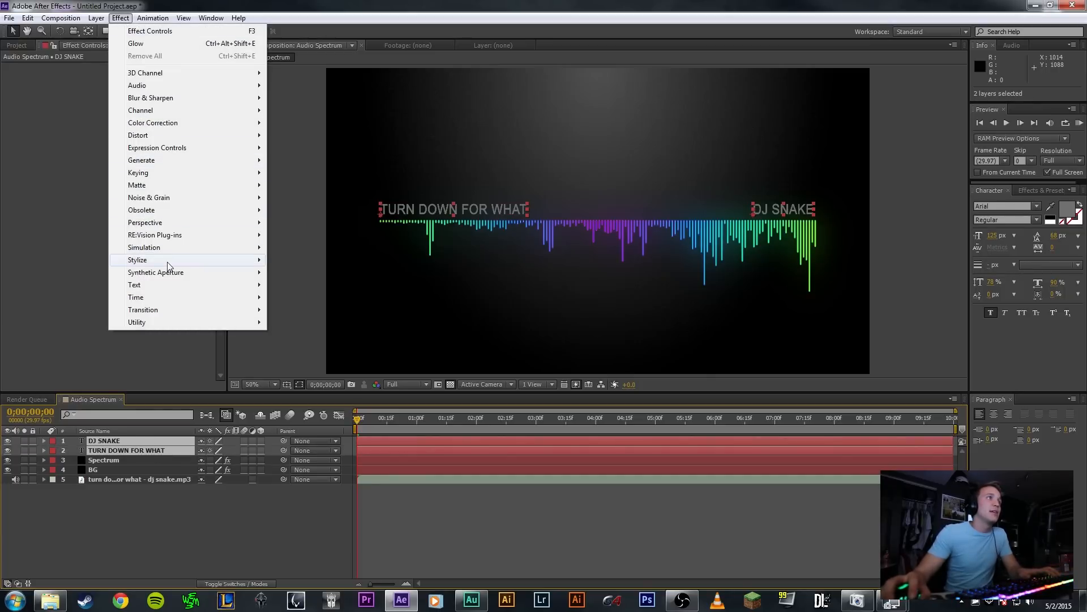
pyautogui.click(135, 43)
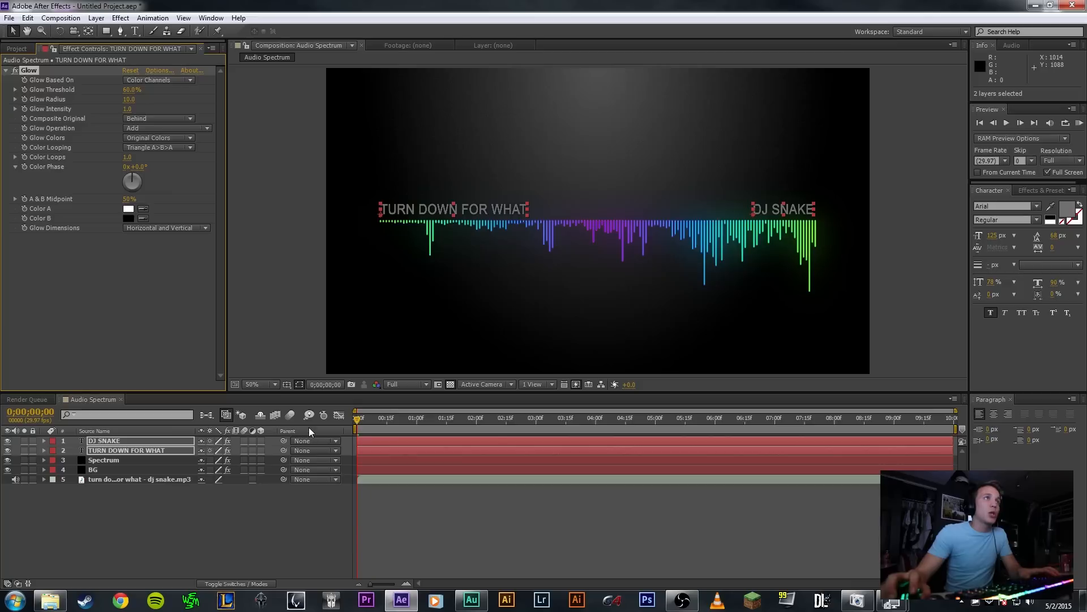
pyautogui.moveTo(155, 202)
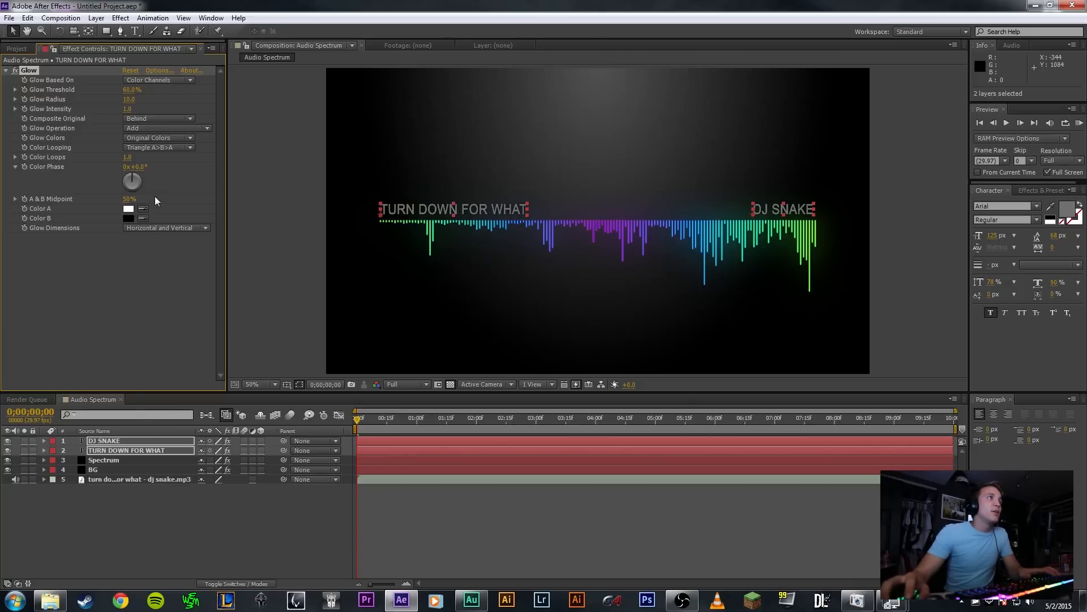